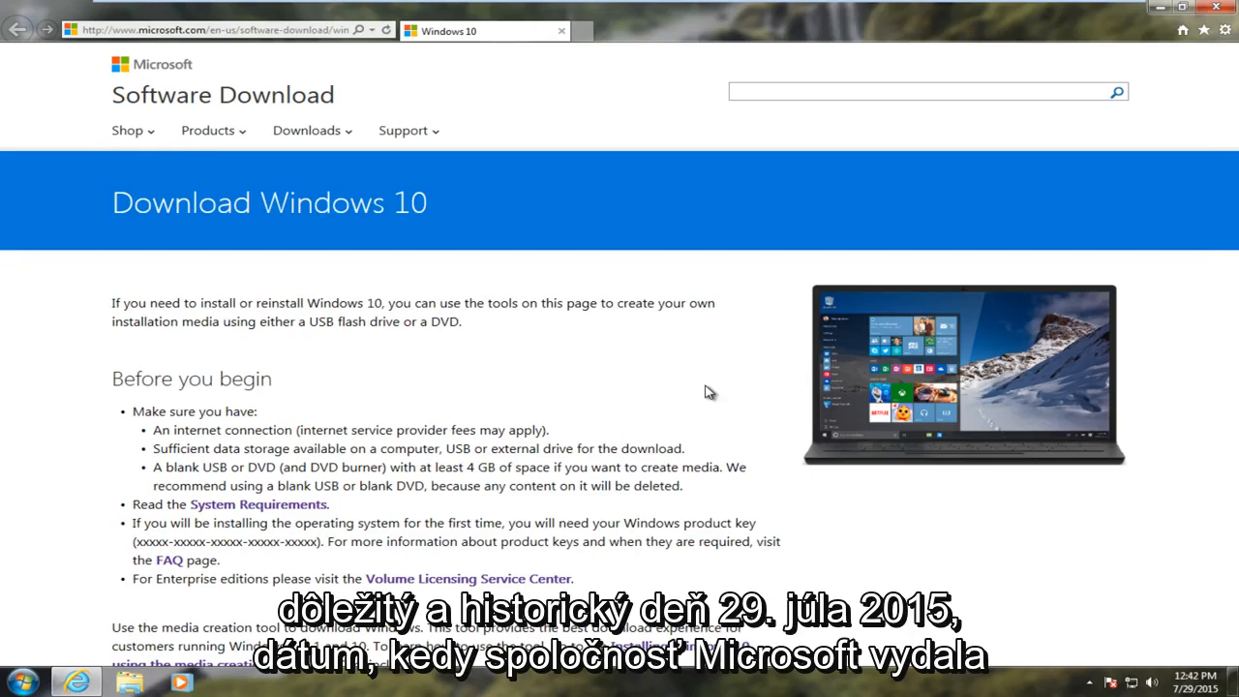
pyautogui.moveTo(751, 399)
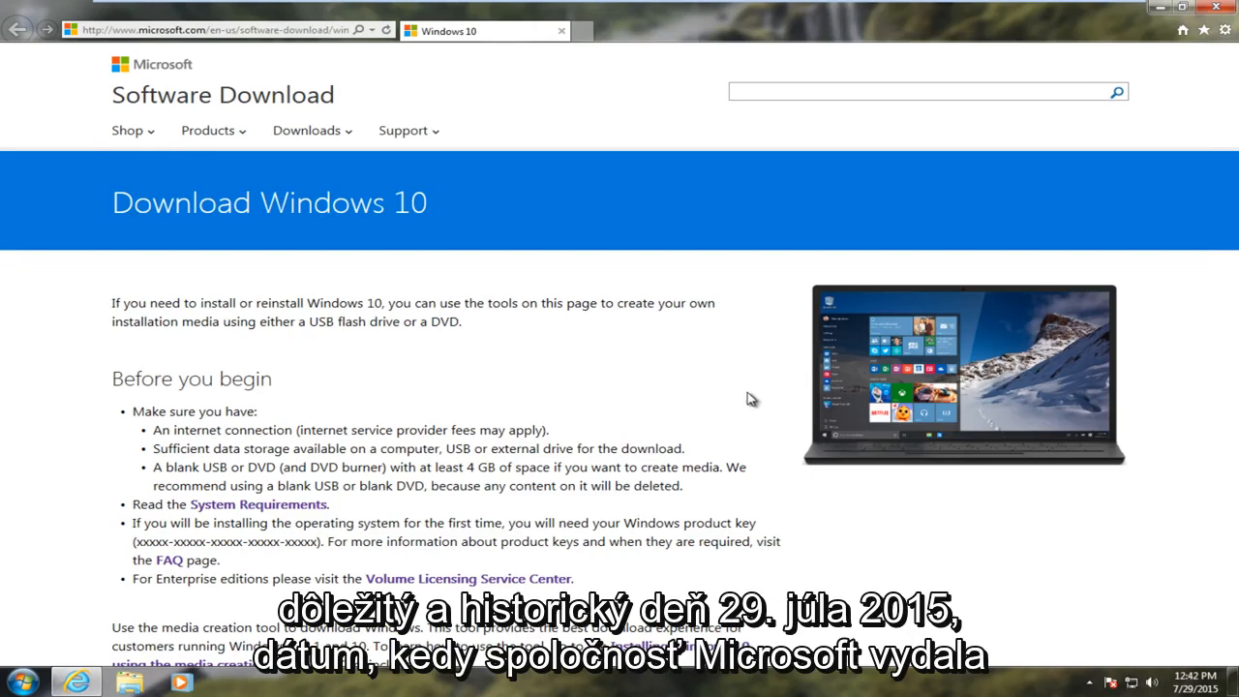
pyautogui.moveTo(848, 534)
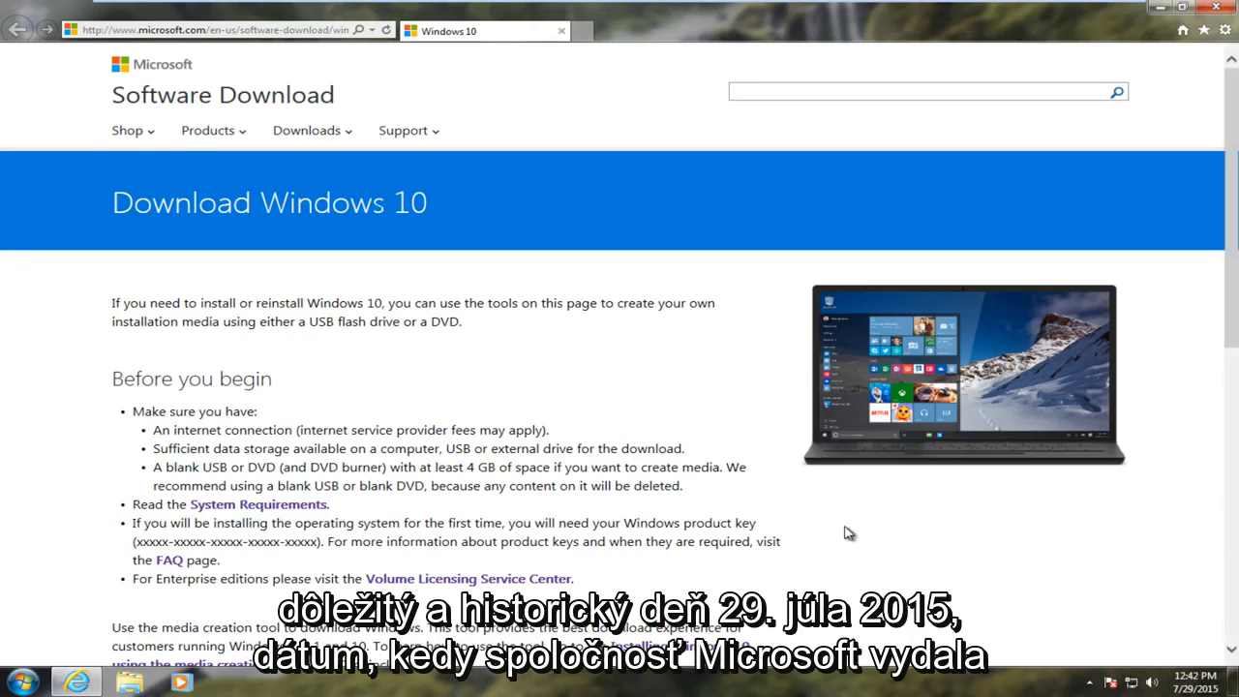
pyautogui.moveTo(816, 522)
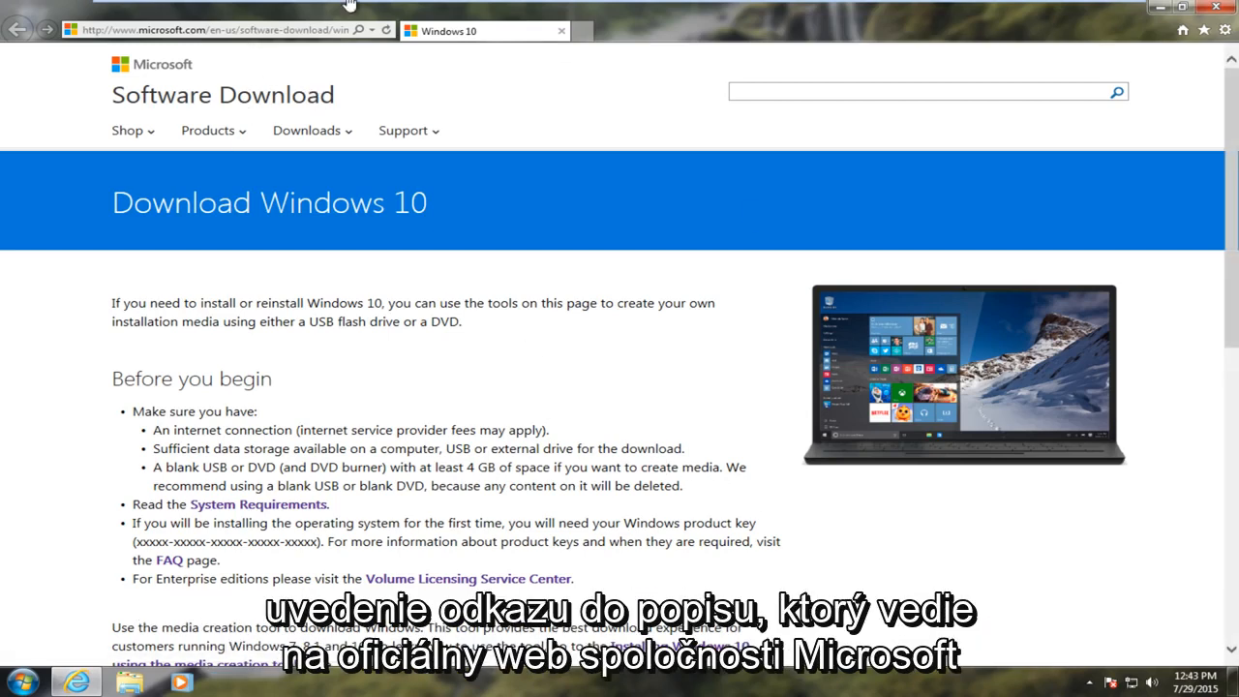
# View Computer's Properties from the Start menu, showing Windows 7 Professional with a 32-bit operating system.
pyautogui.scroll(-3)
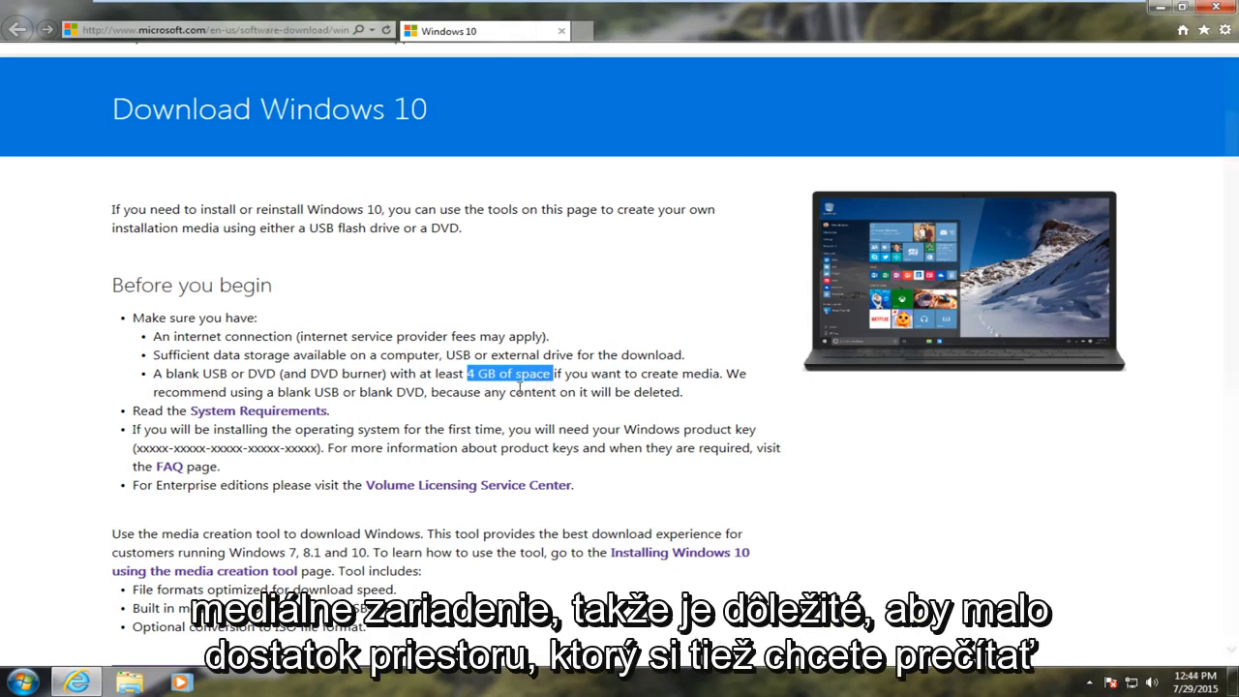
pyautogui.scroll(-3)
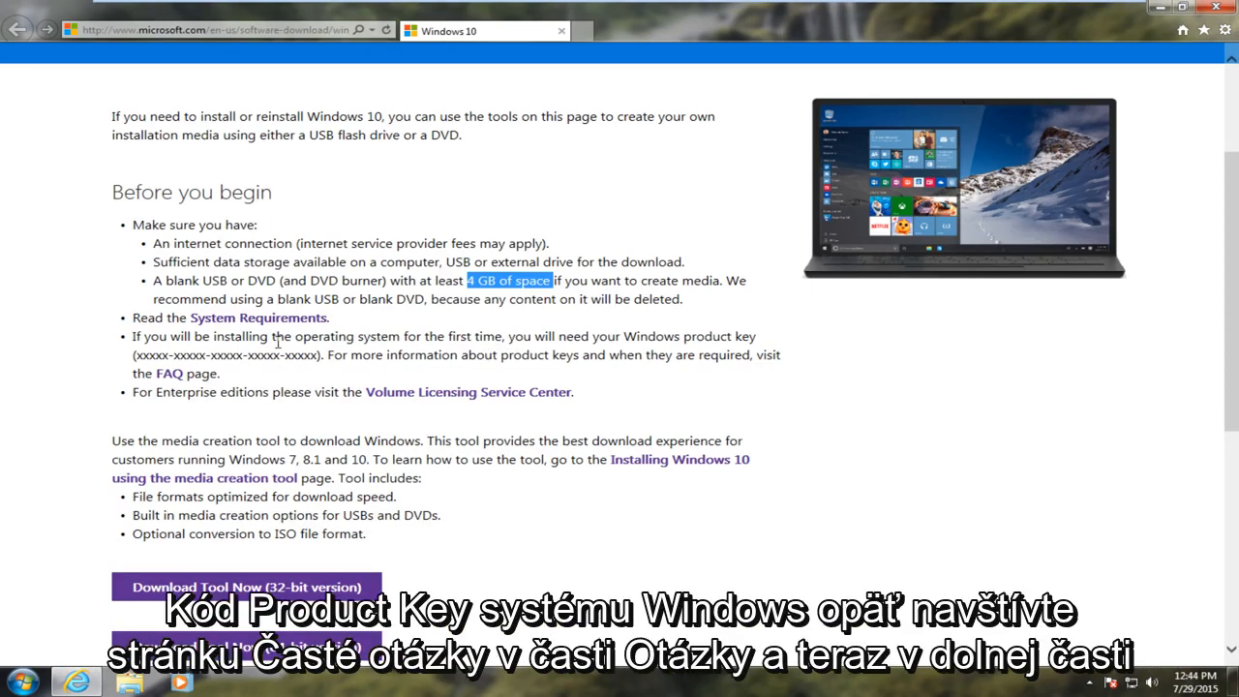
pyautogui.moveTo(169, 374)
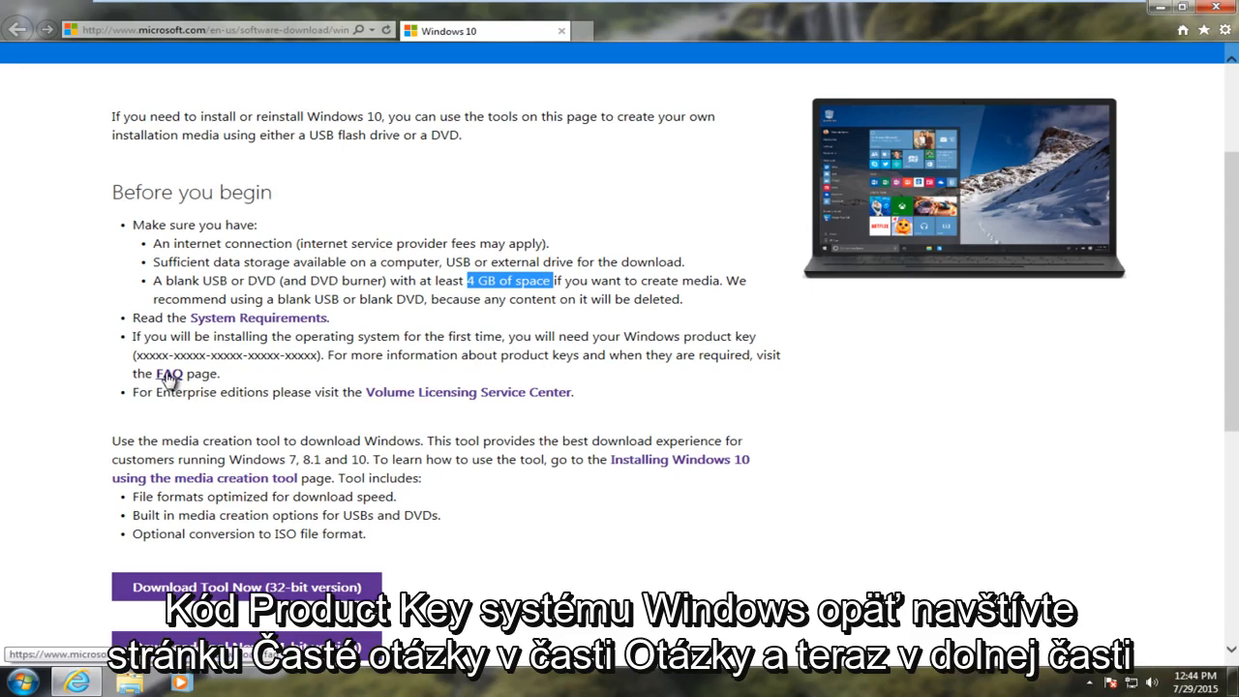
pyautogui.scroll(-3)
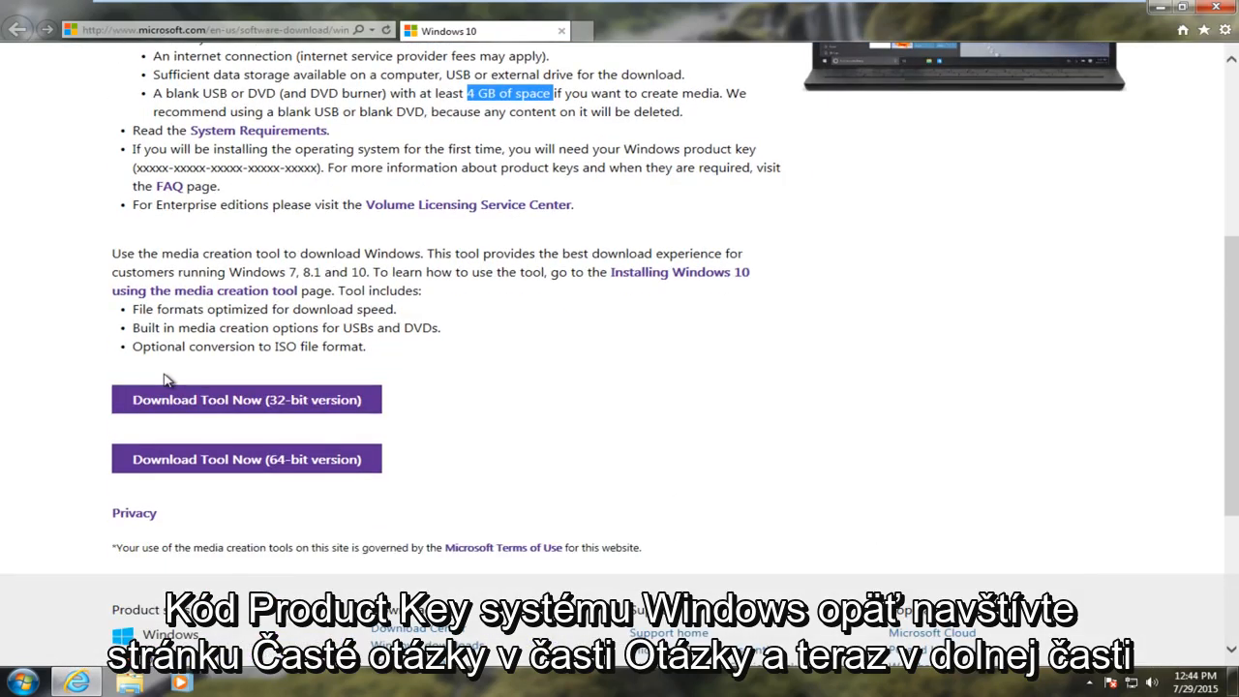
pyautogui.moveTo(304, 459)
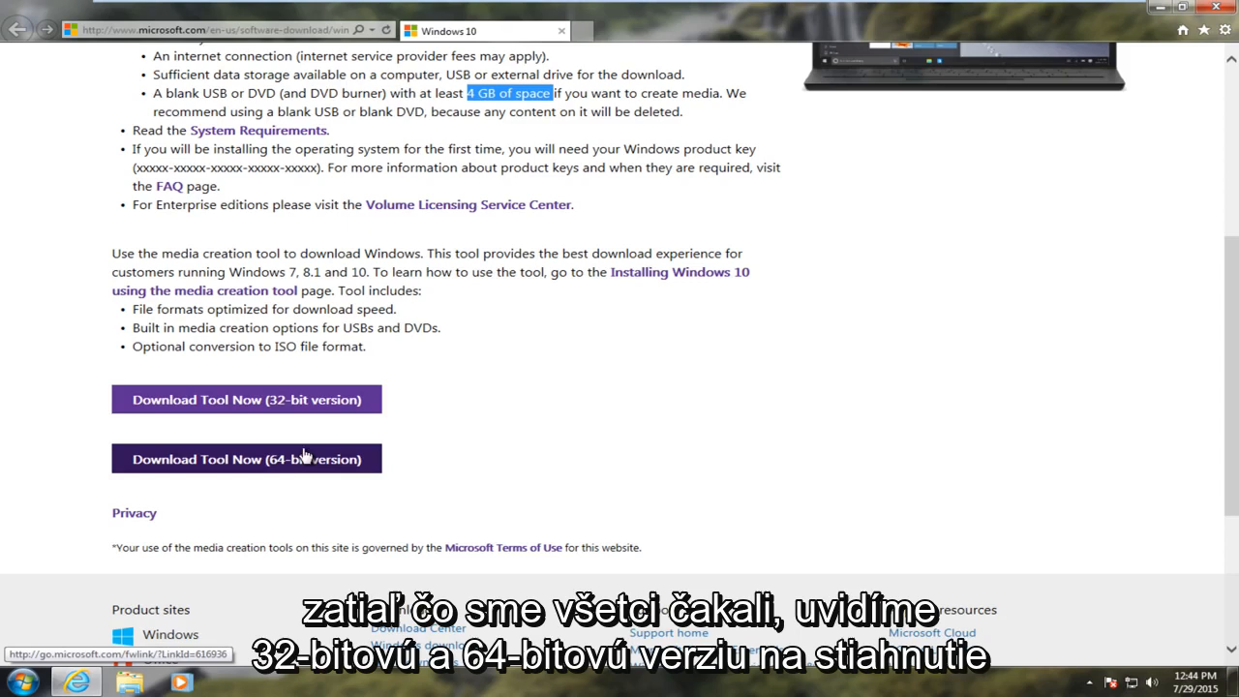
pyautogui.moveTo(255, 411)
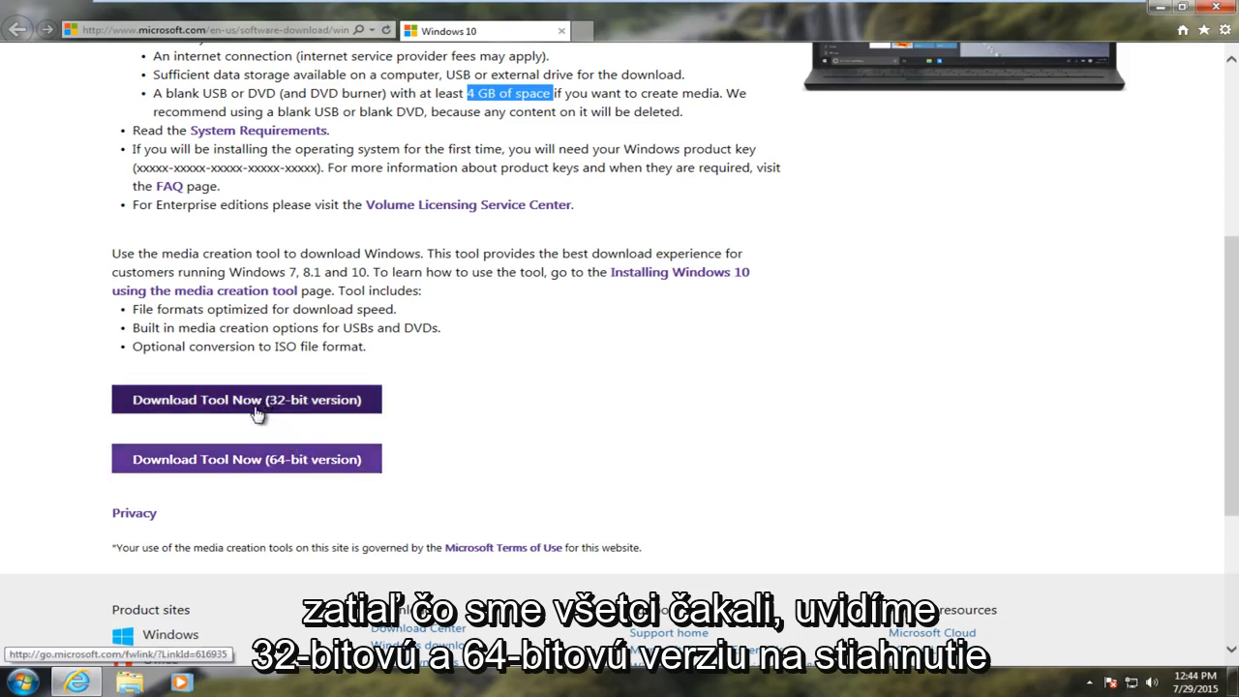
pyautogui.moveTo(244, 458)
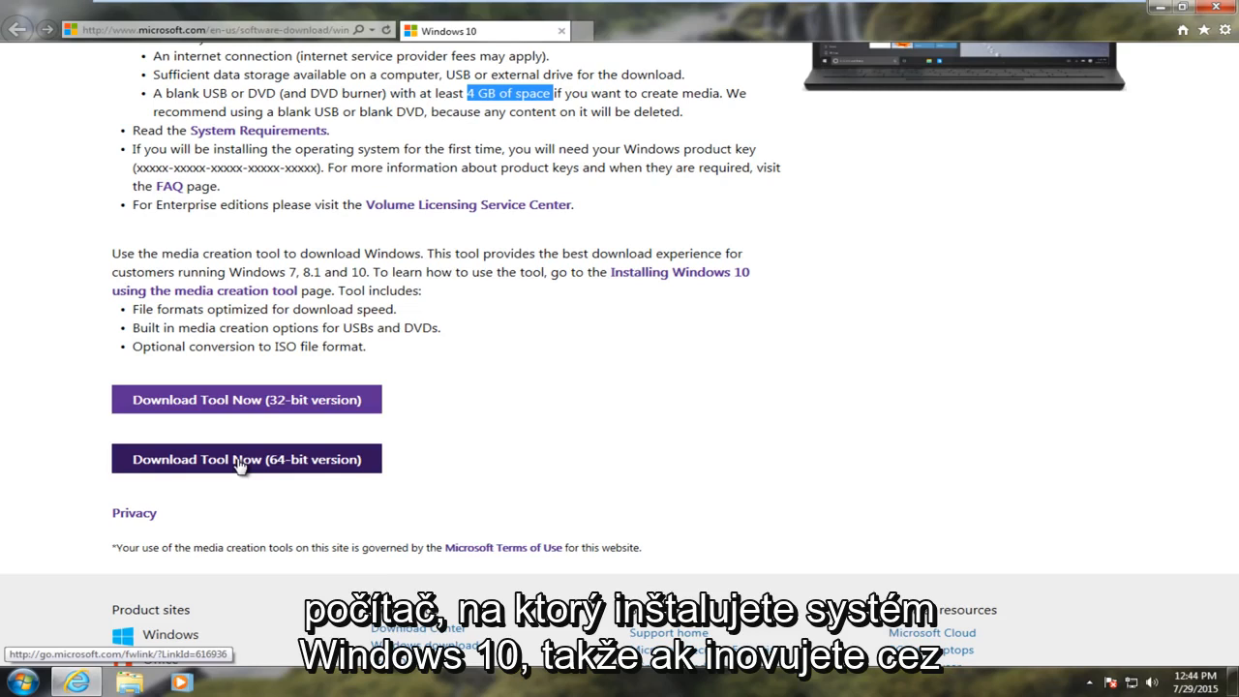
pyautogui.moveTo(60, 635)
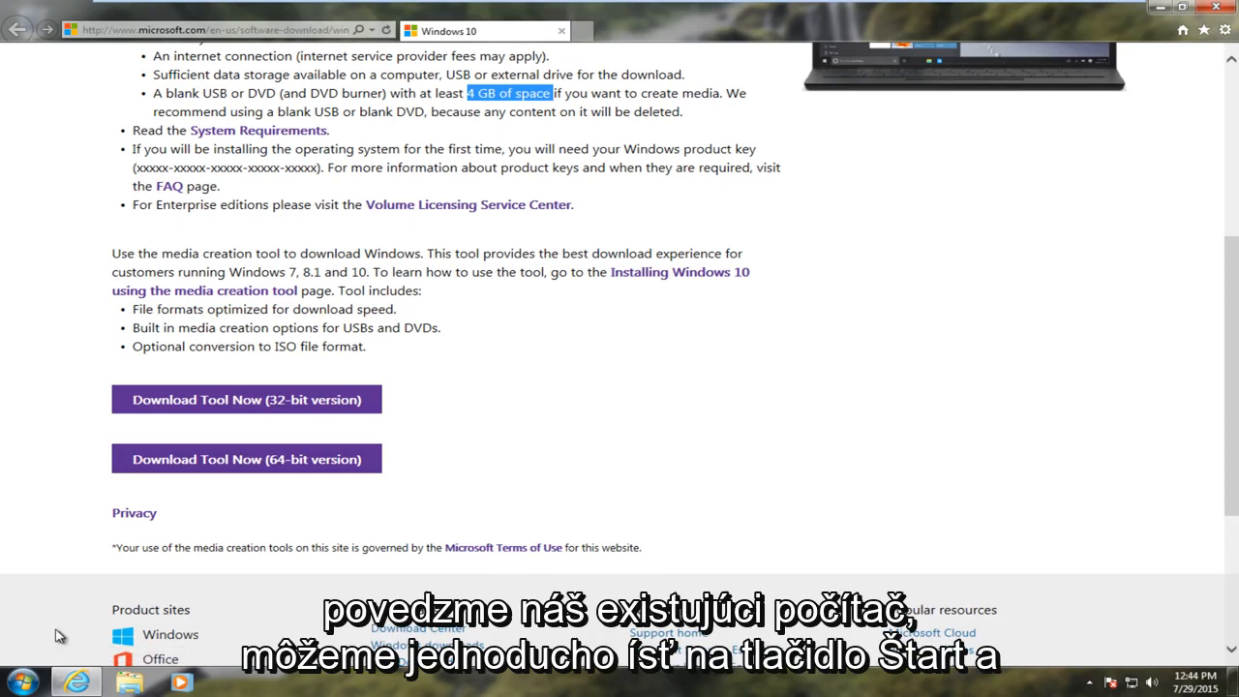
pyautogui.click(15, 681)
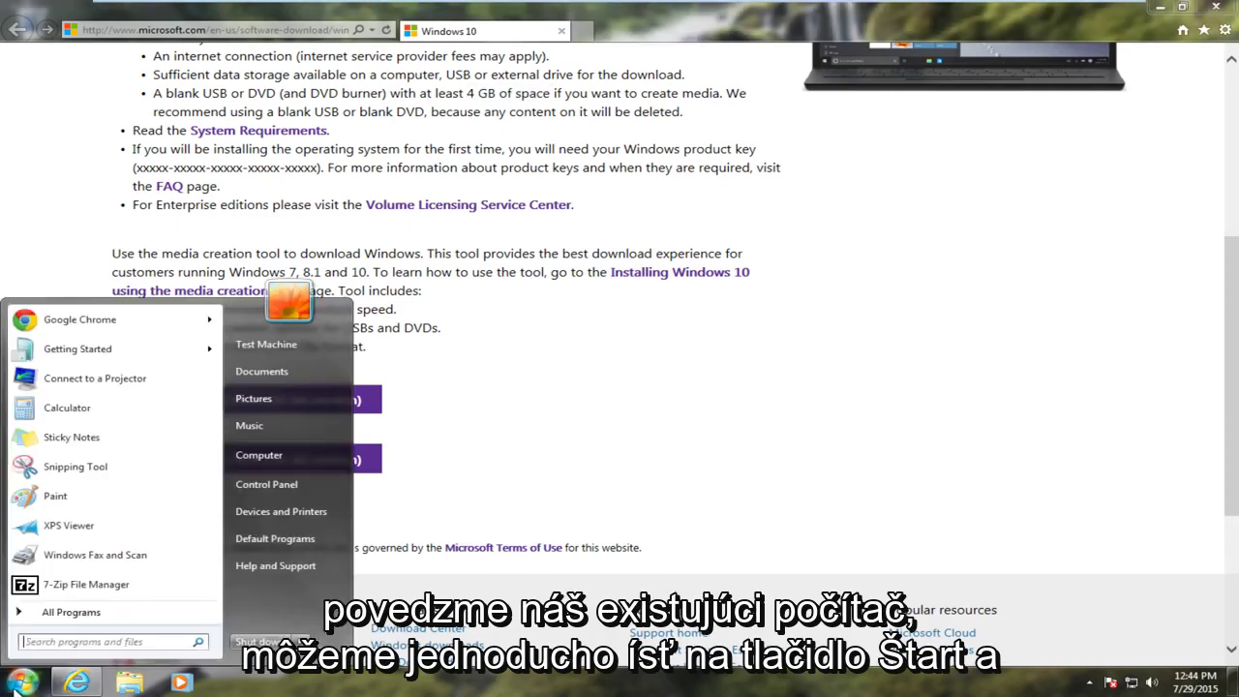
pyautogui.rightClick(259, 454)
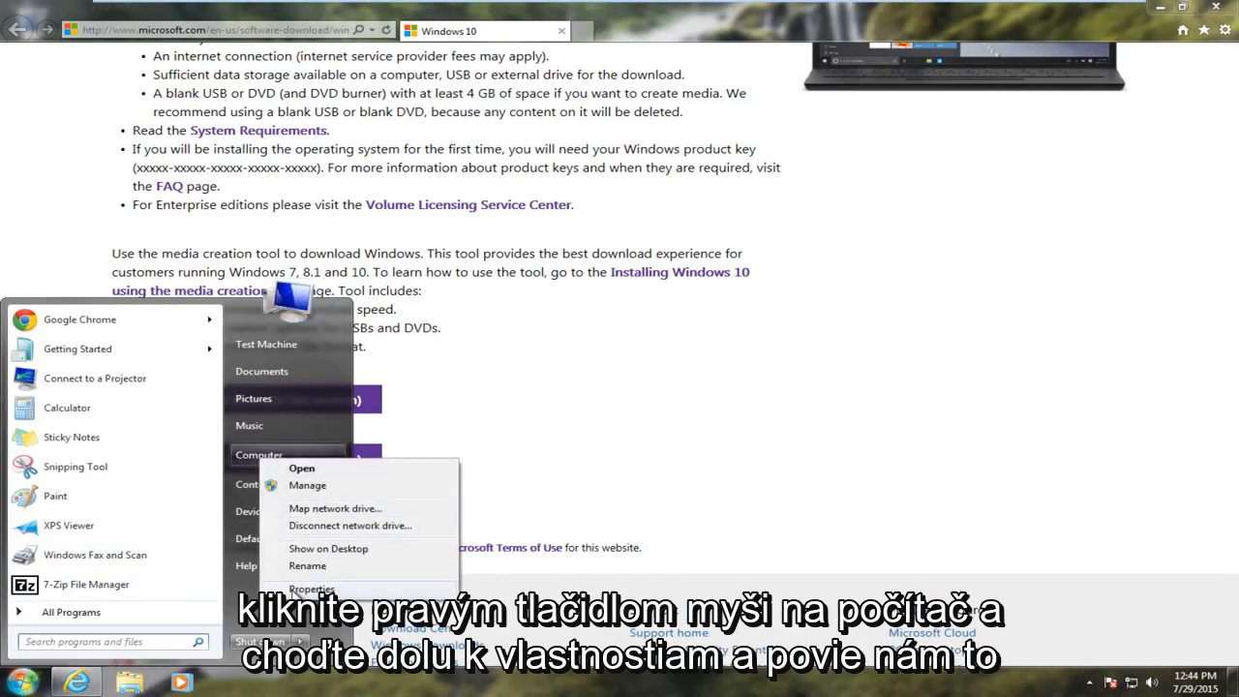
pyautogui.click(312, 588)
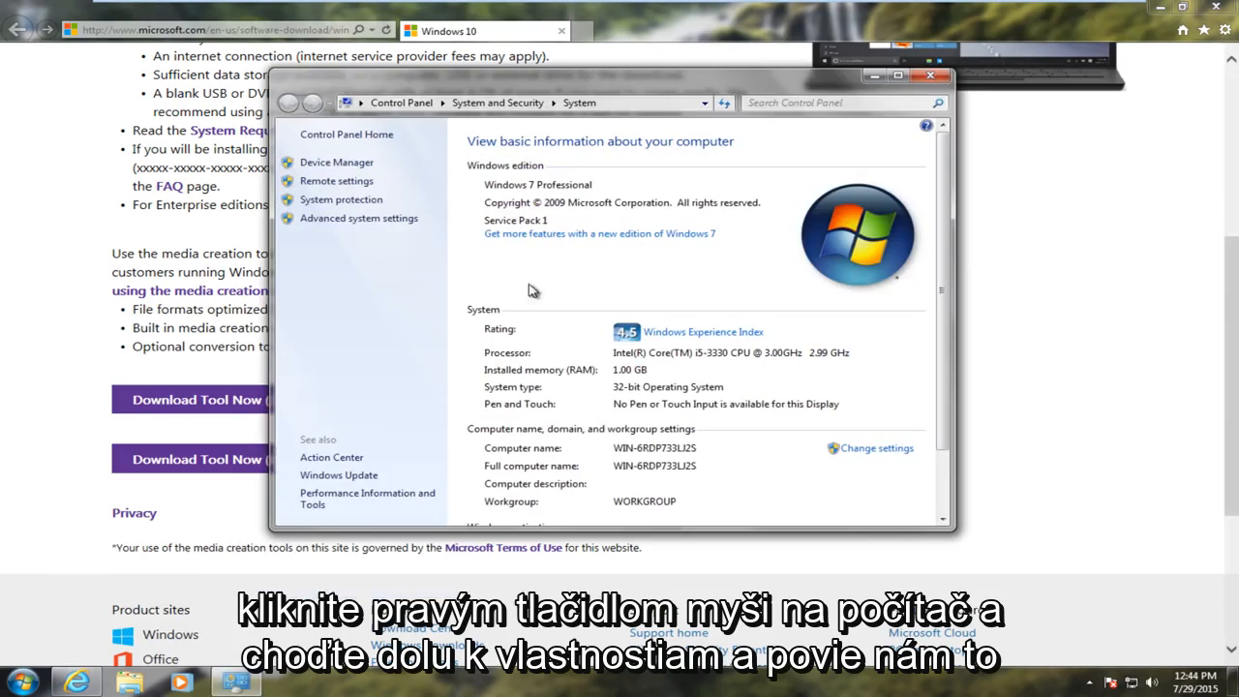
pyautogui.scroll(-3)
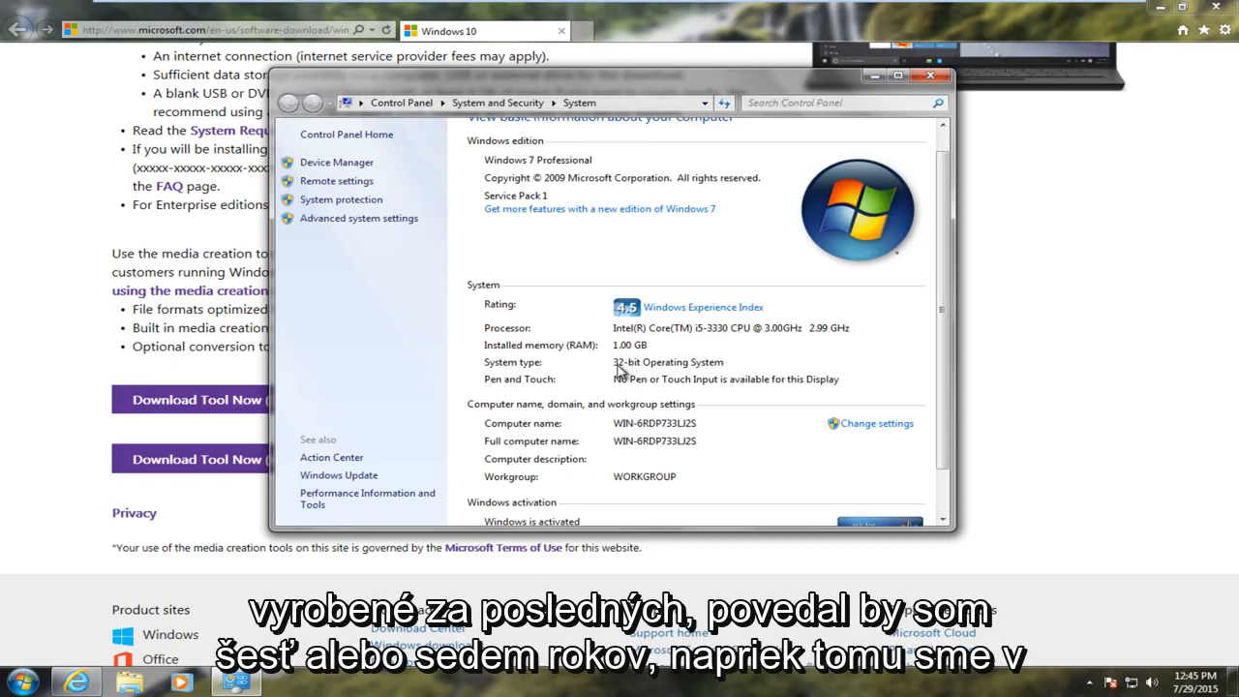
pyautogui.moveTo(855, 145)
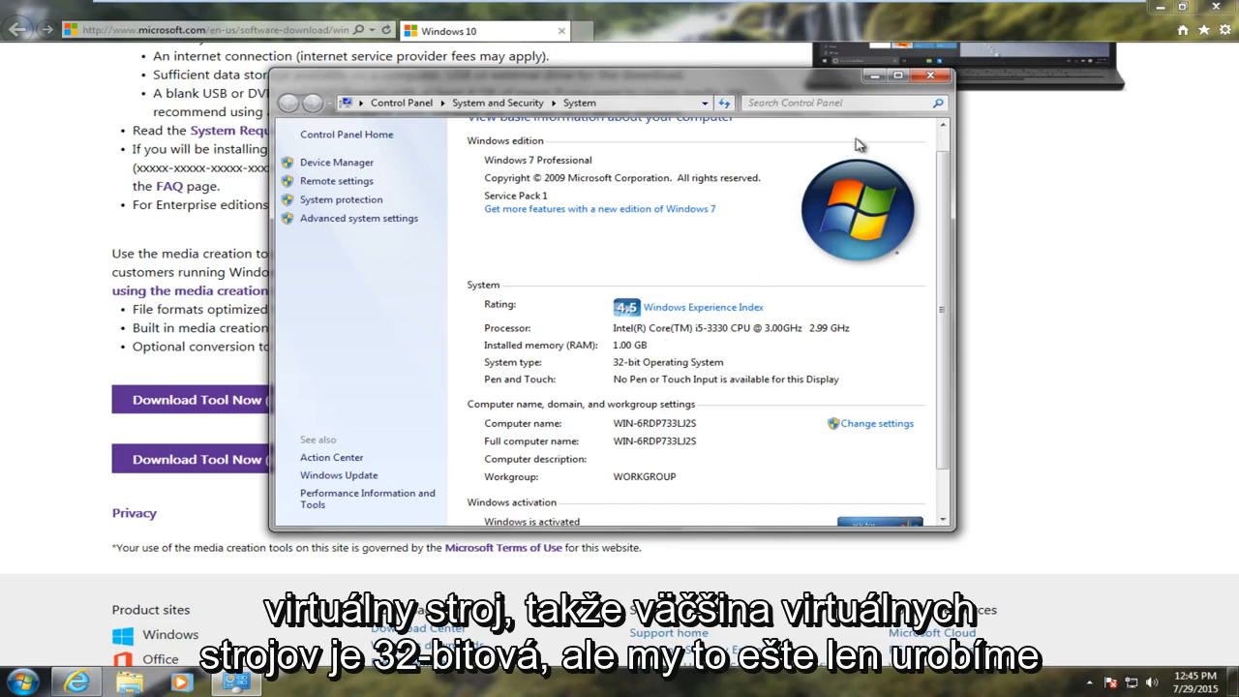
pyautogui.moveTo(709, 321)
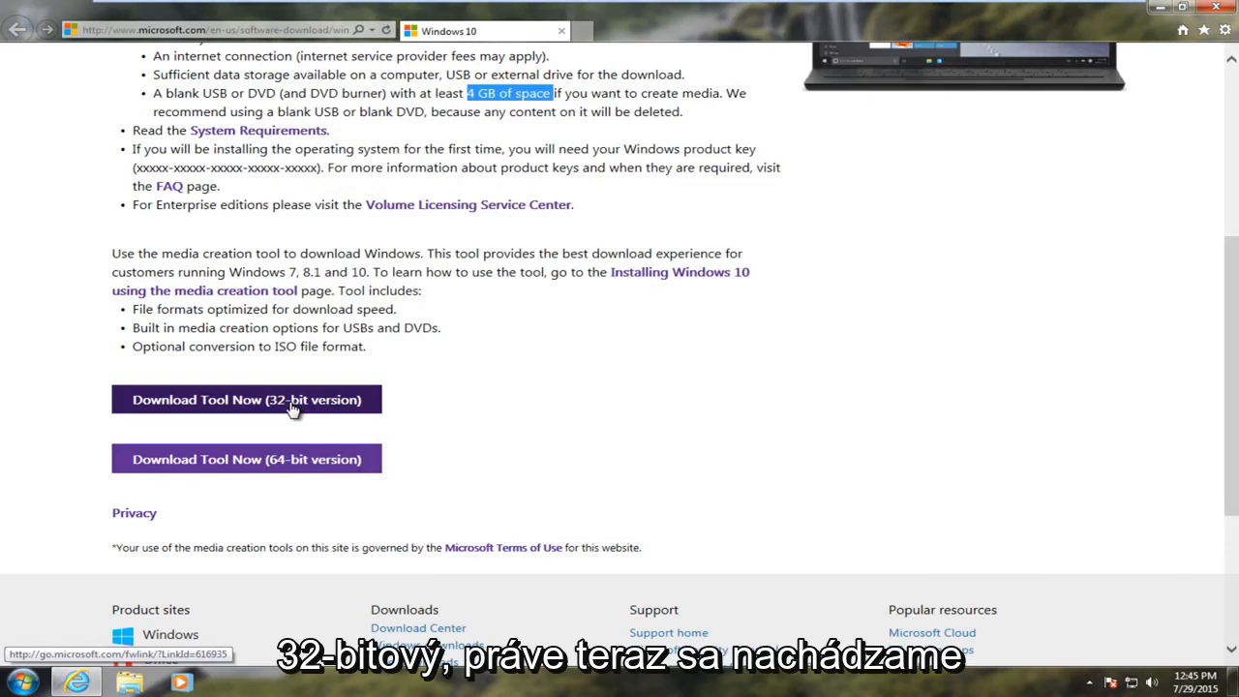
# Download the 32-bit media creation tool, run it and allow it in User Account Control.
pyautogui.click(246, 398)
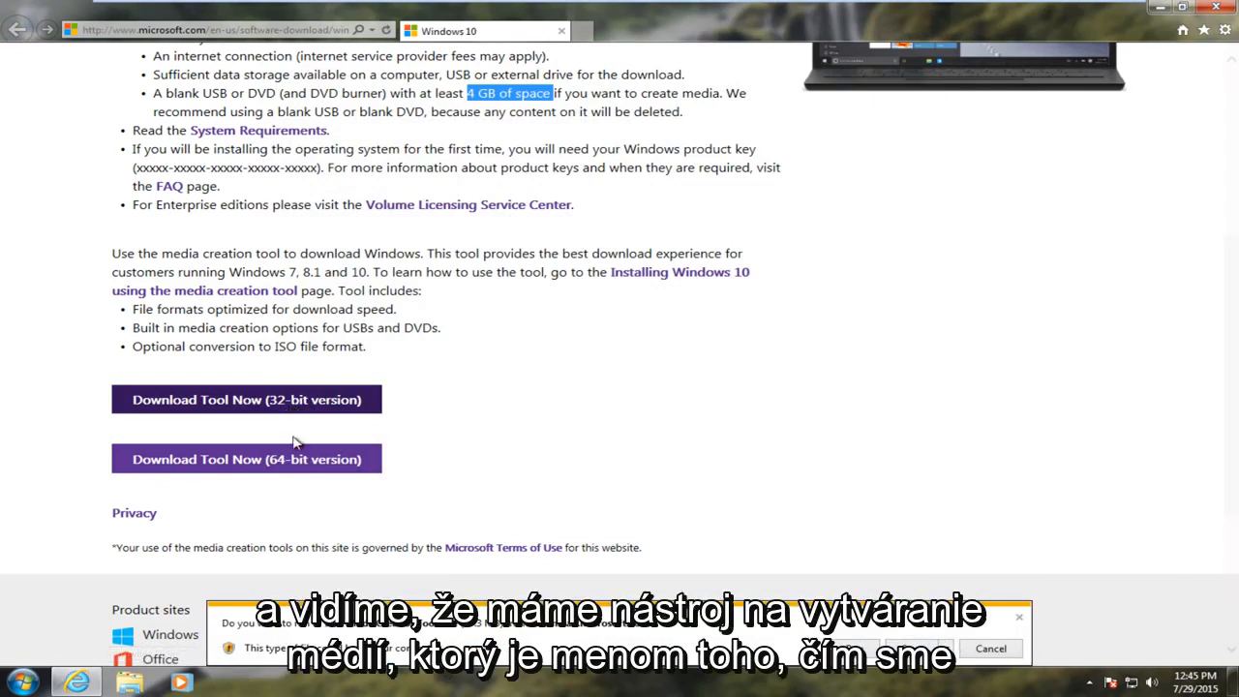
pyautogui.moveTo(394, 637)
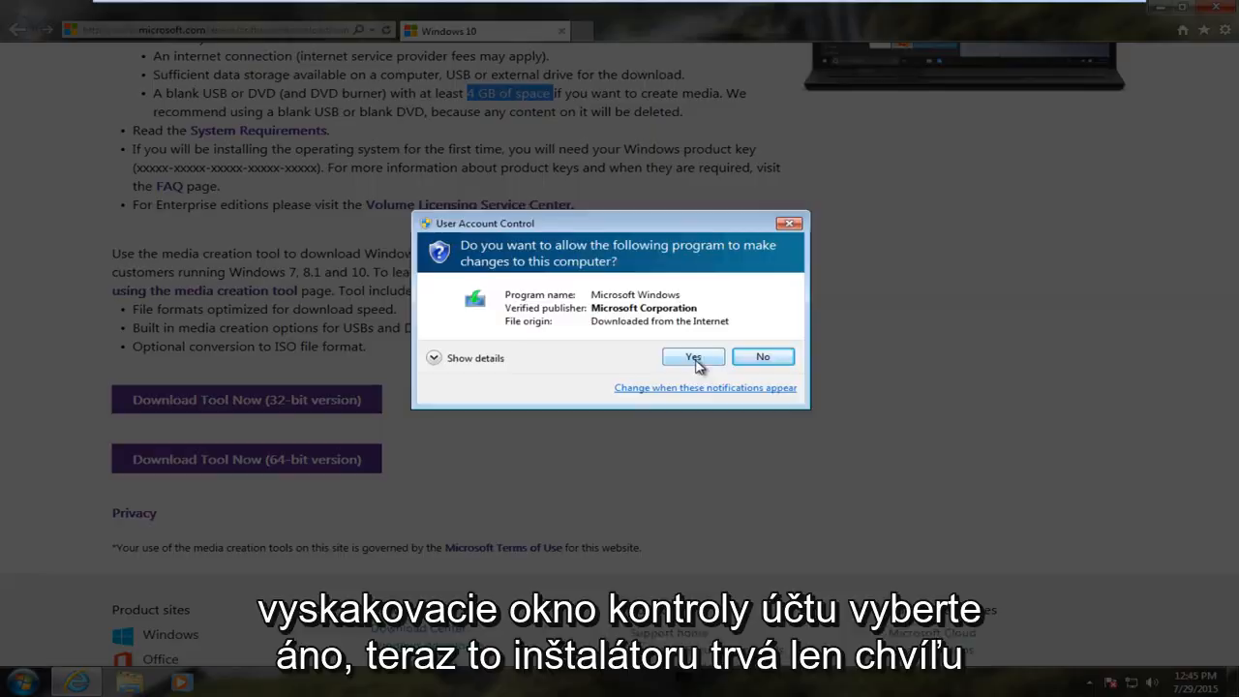
pyautogui.click(693, 356)
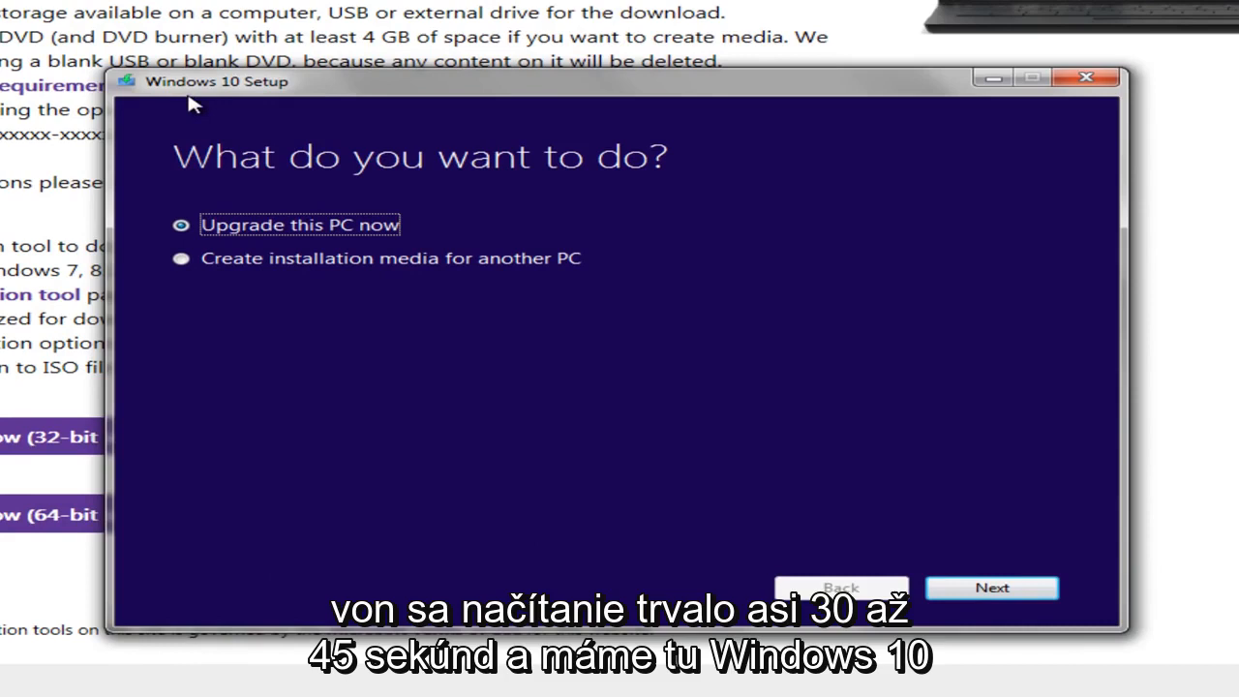
pyautogui.moveTo(242, 259)
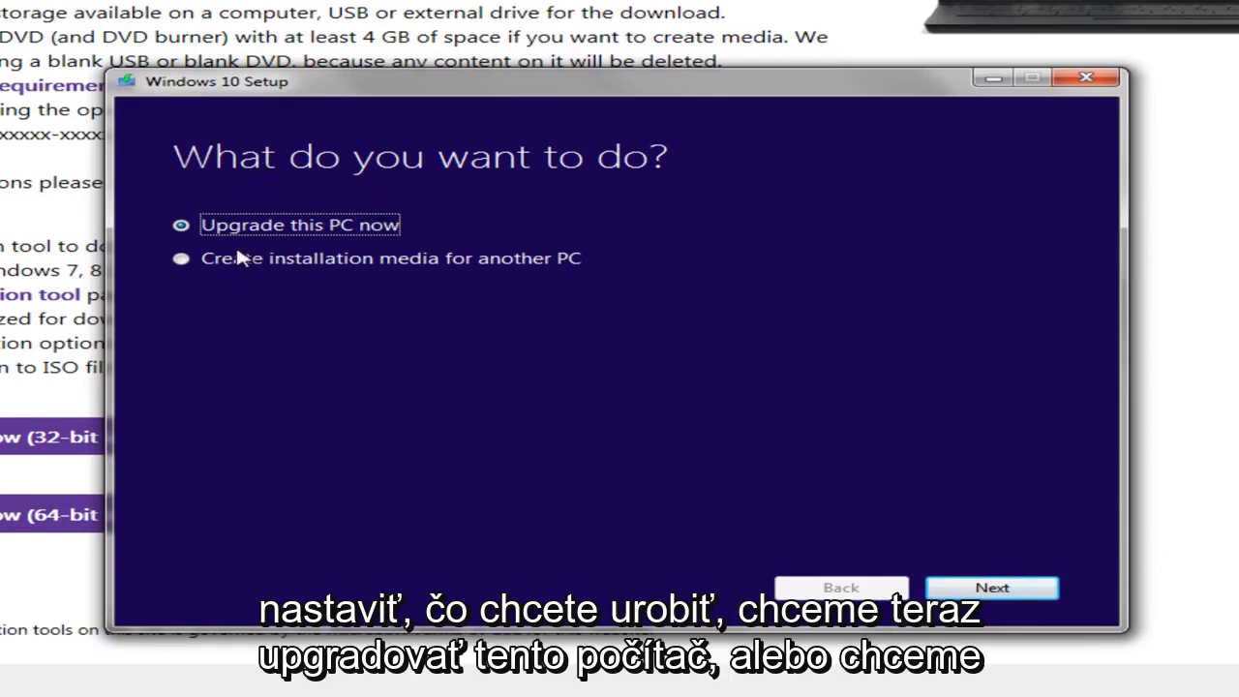
pyautogui.moveTo(242, 236)
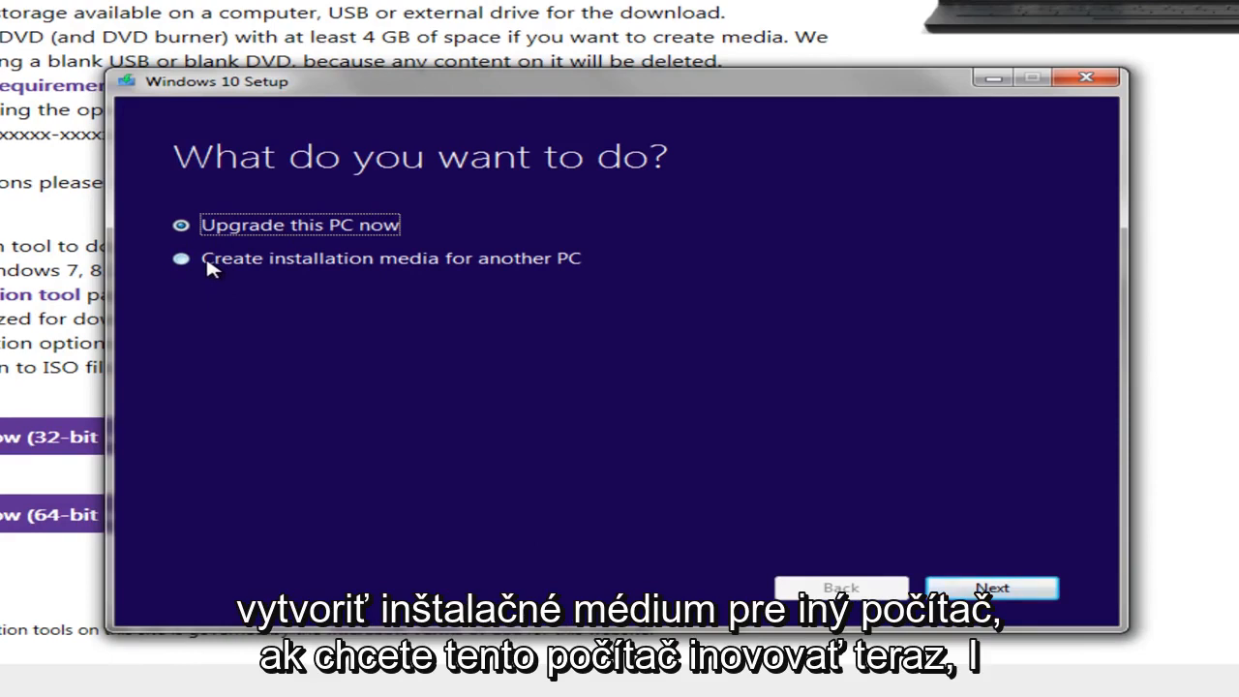
pyautogui.moveTo(232, 230)
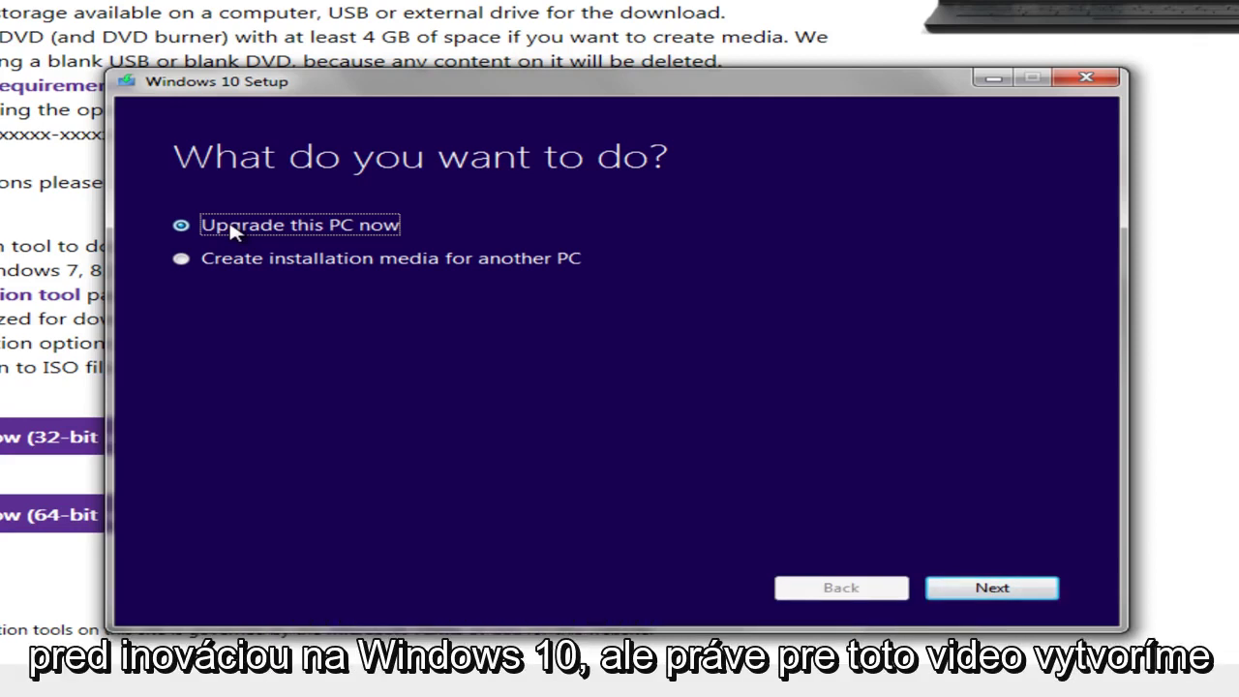
pyautogui.moveTo(538, 253)
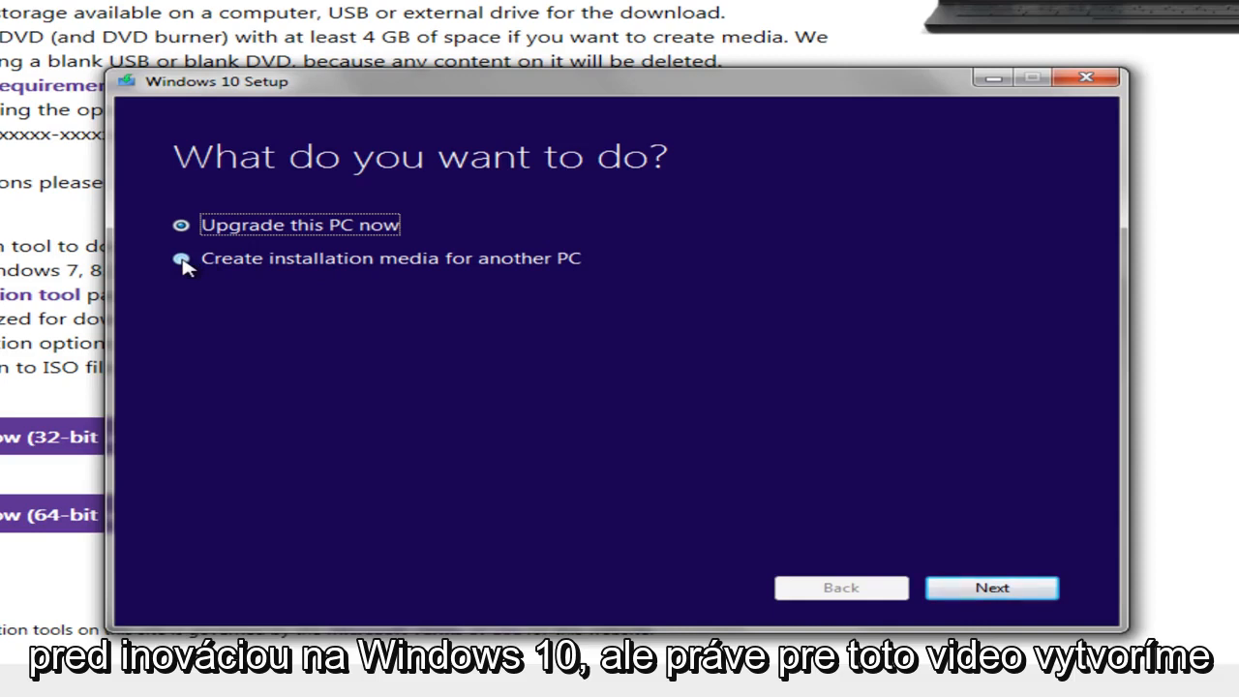
# Select 'Create installation media for another PC' instead of upgrading this PC.
pyautogui.click(182, 259)
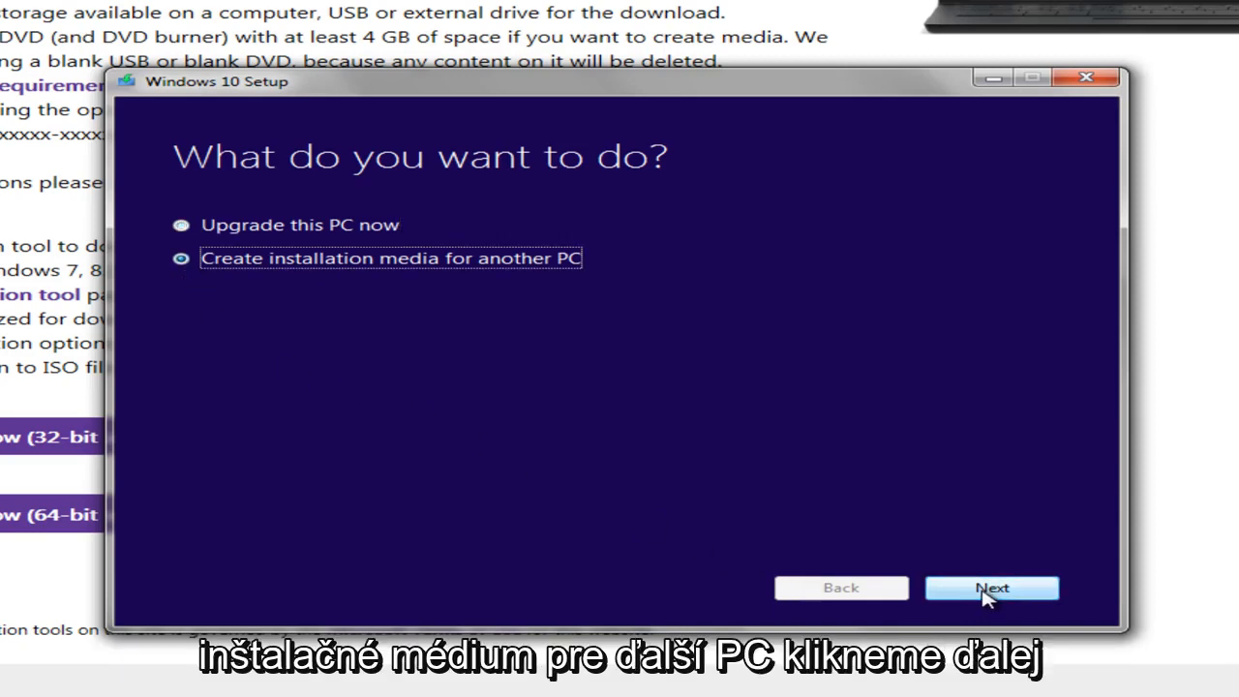
# Choose English (United States), Windows 10 Home and 32-bit (x86), then continue to media selection.
pyautogui.click(990, 588)
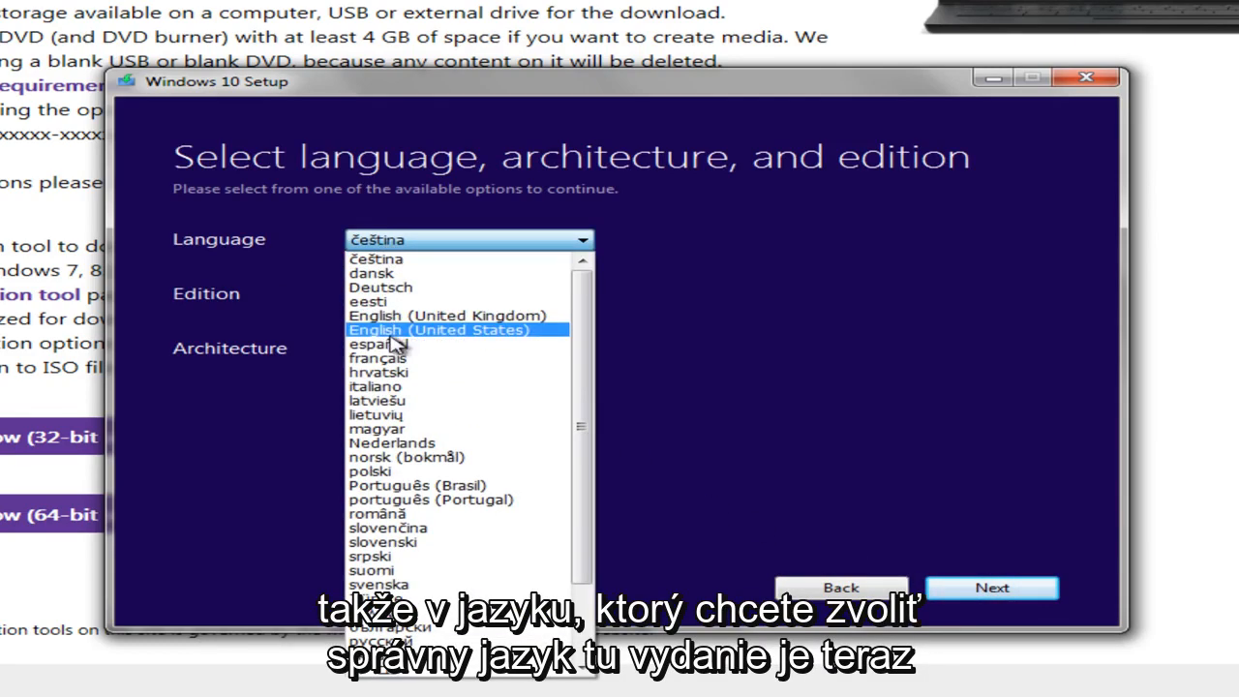
pyautogui.click(437, 329)
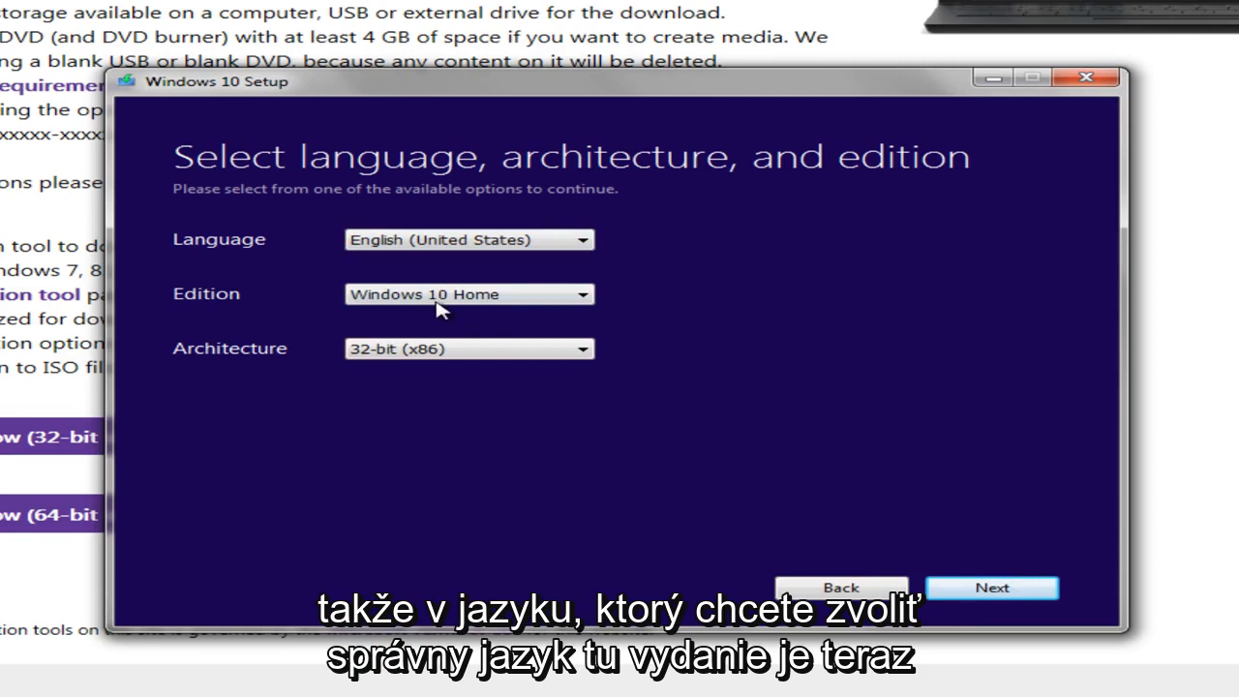
pyautogui.click(469, 294)
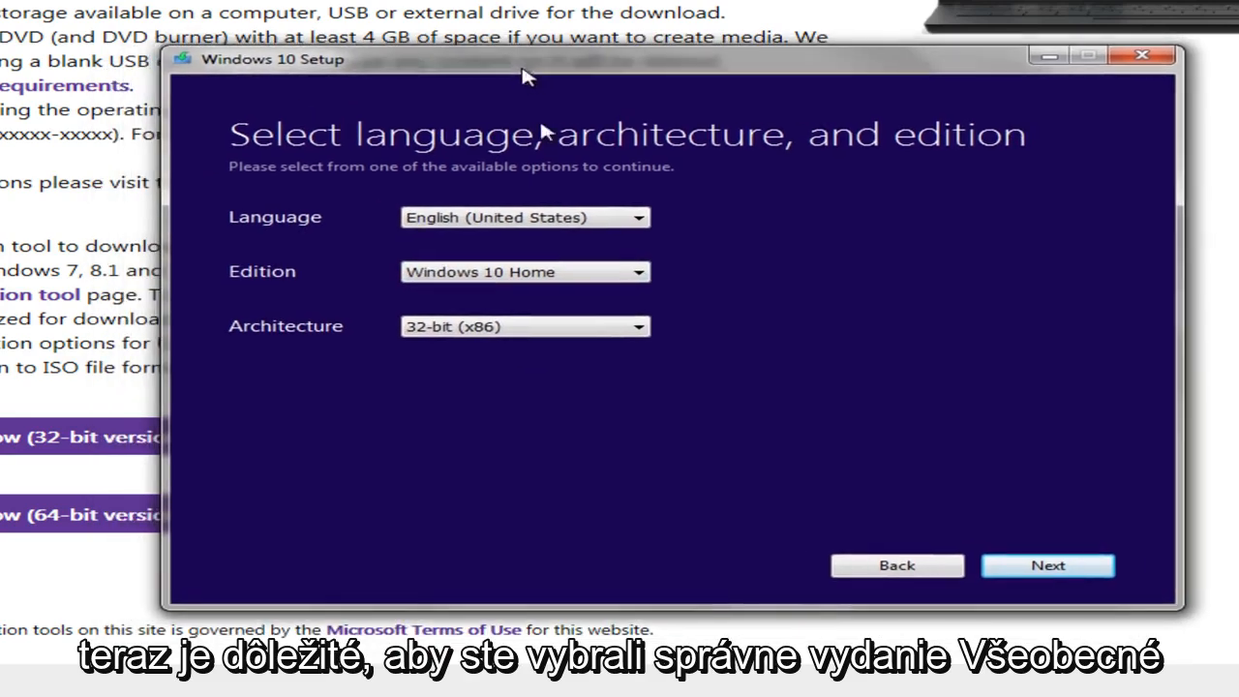
pyautogui.click(527, 271)
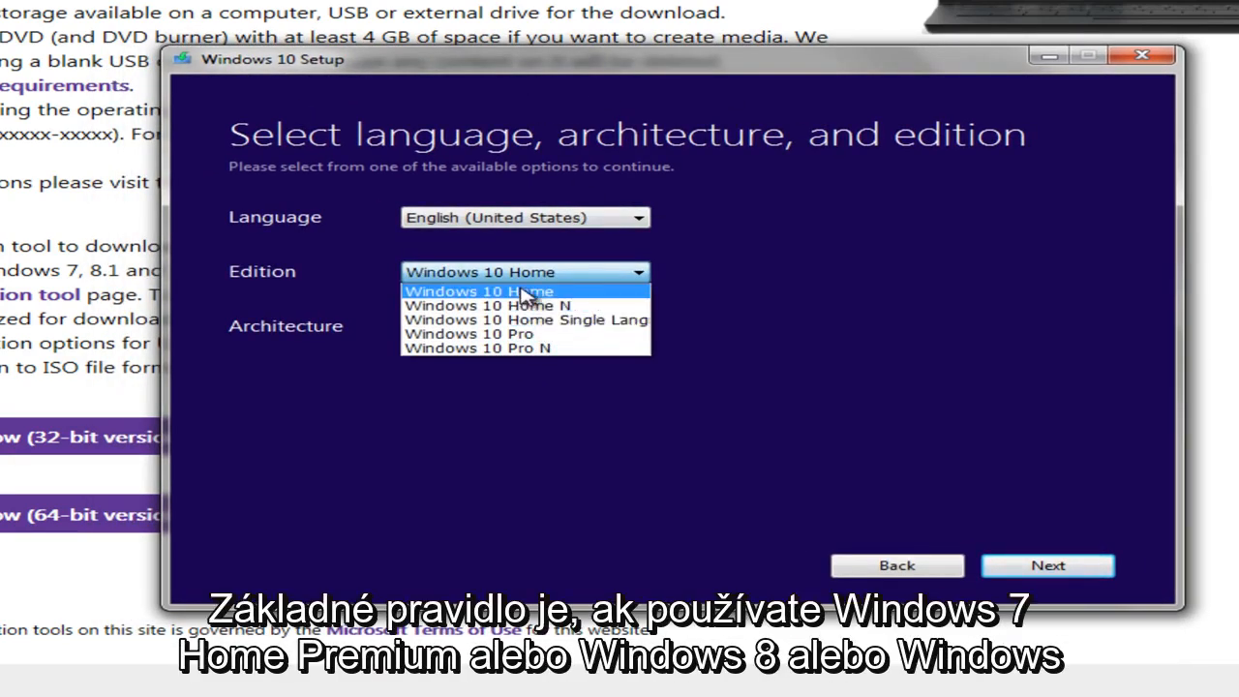
pyautogui.moveTo(519, 279)
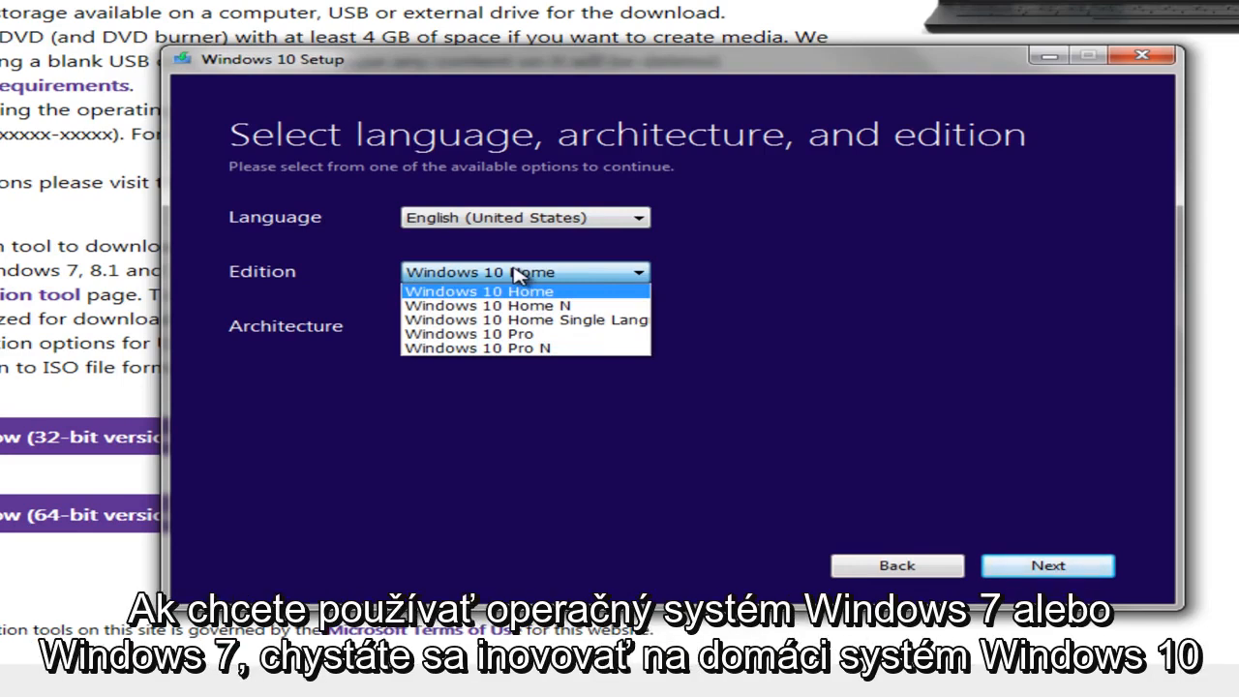
pyautogui.moveTo(513, 300)
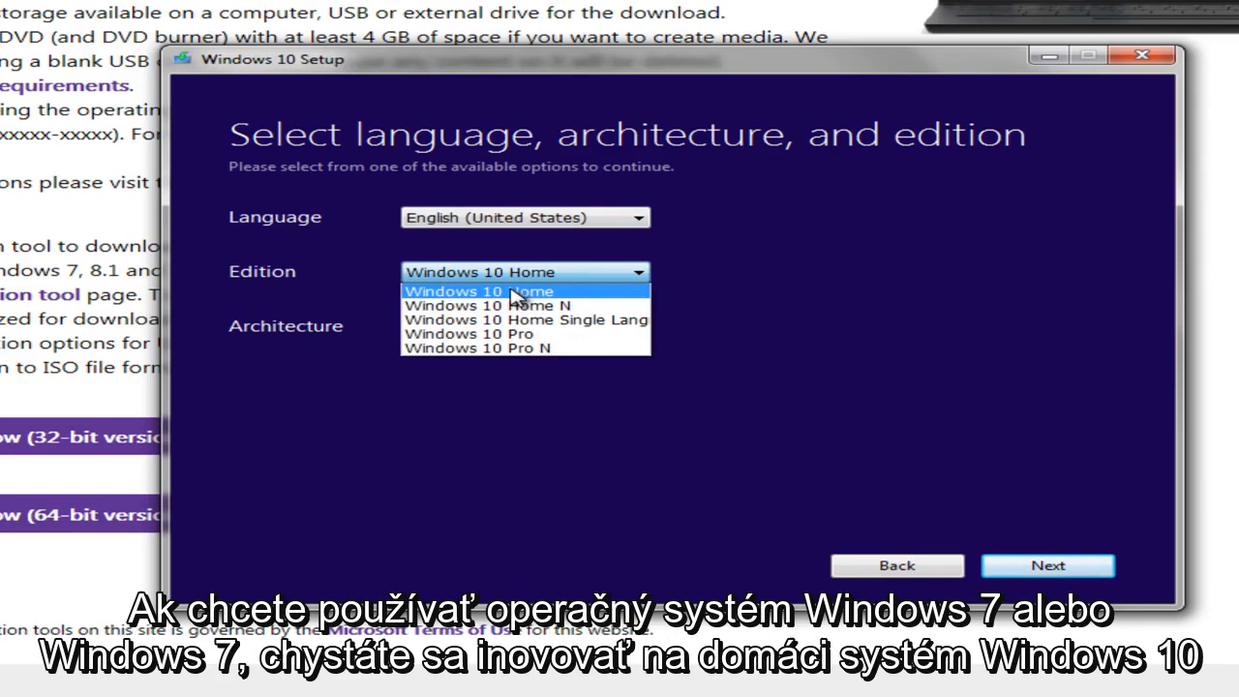
pyautogui.moveTo(511, 278)
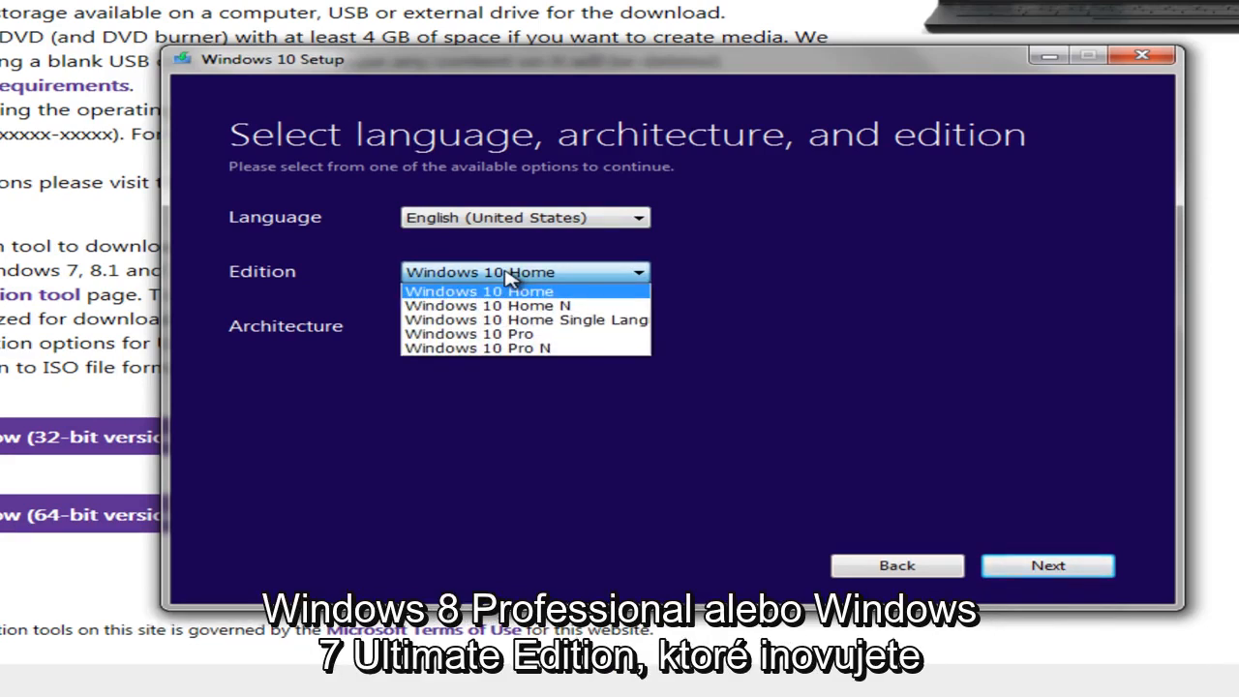
pyautogui.moveTo(504, 290)
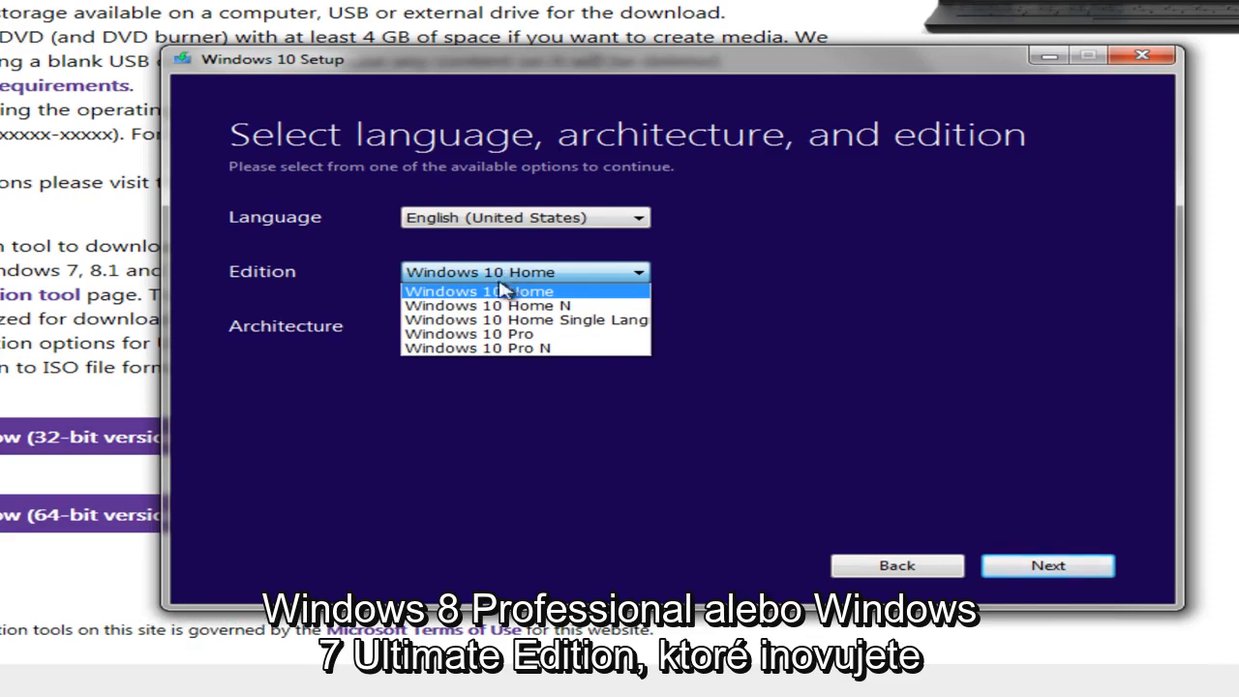
pyautogui.moveTo(503, 332)
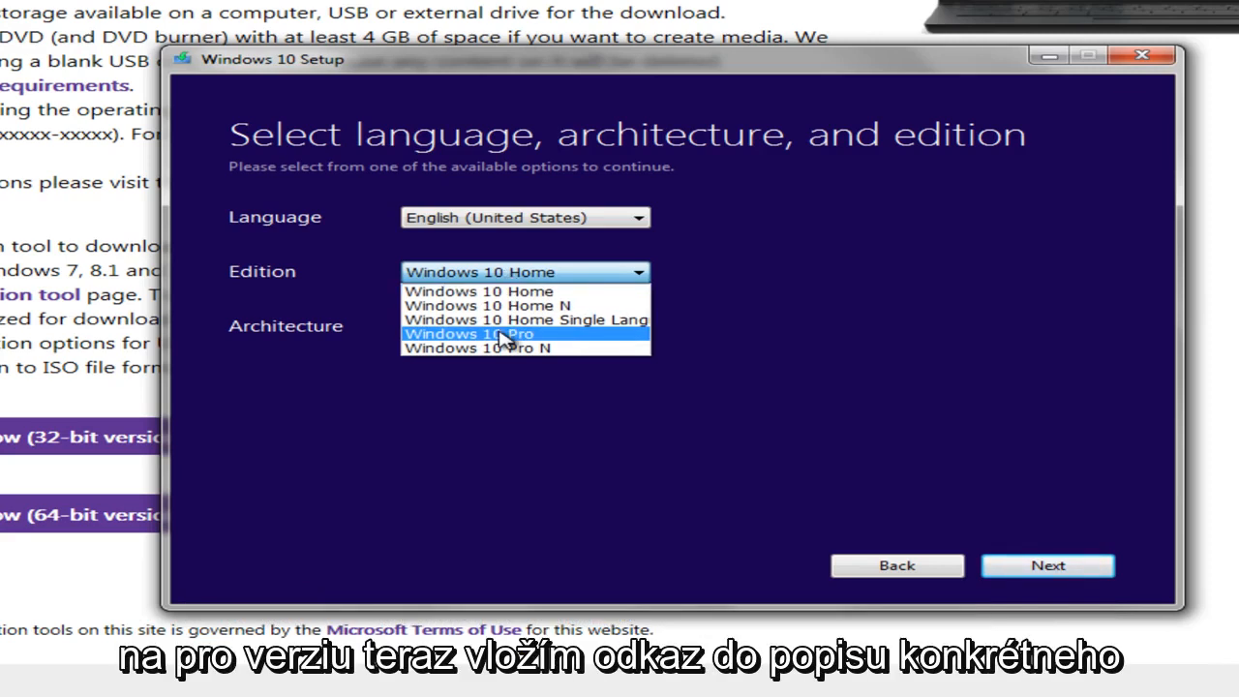
pyautogui.moveTo(478, 290)
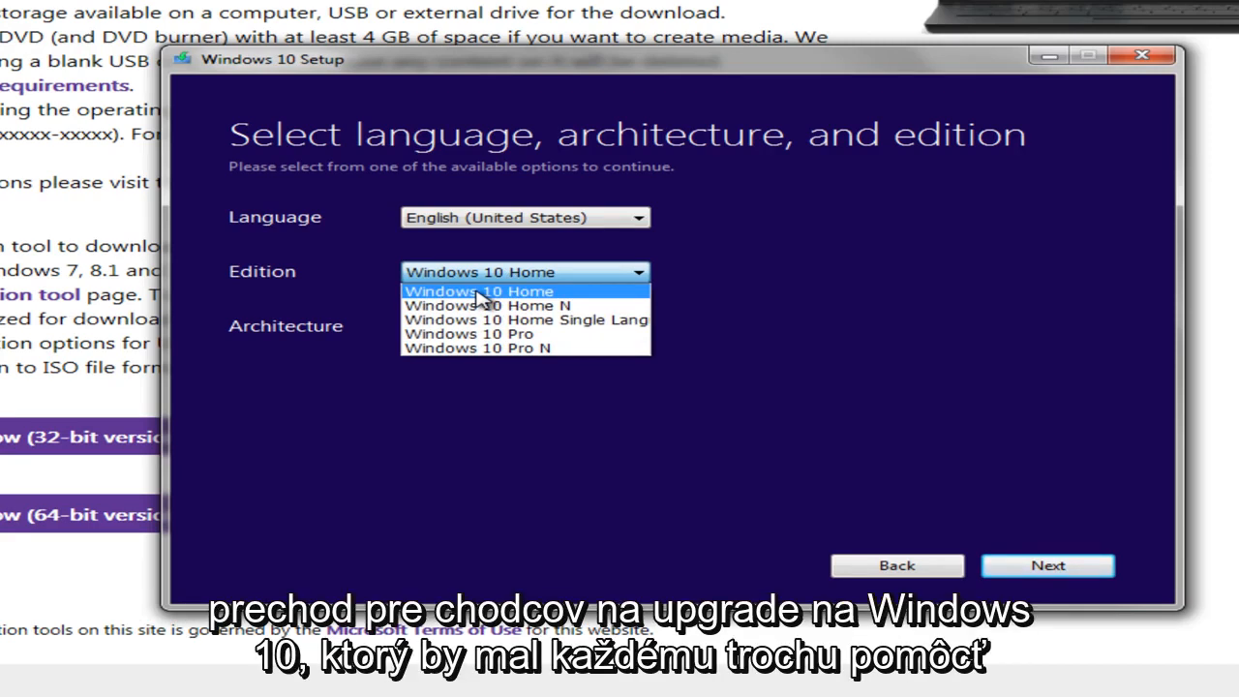
pyautogui.click(476, 290)
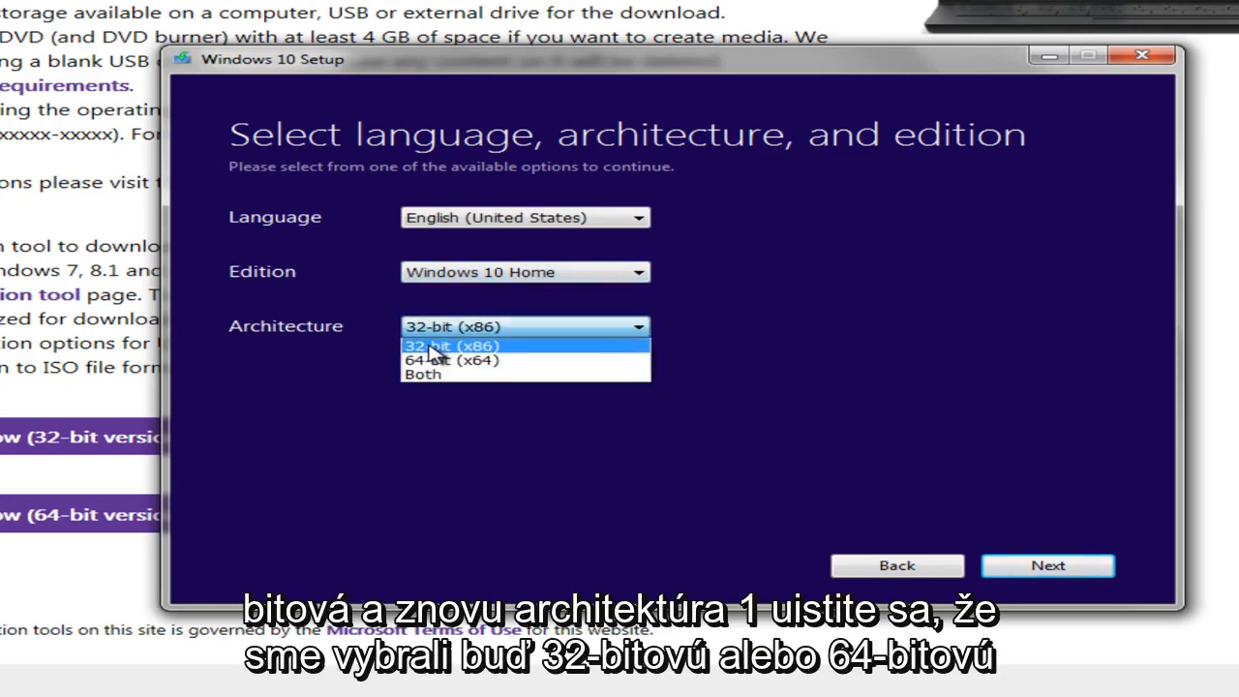
pyautogui.moveTo(452, 360)
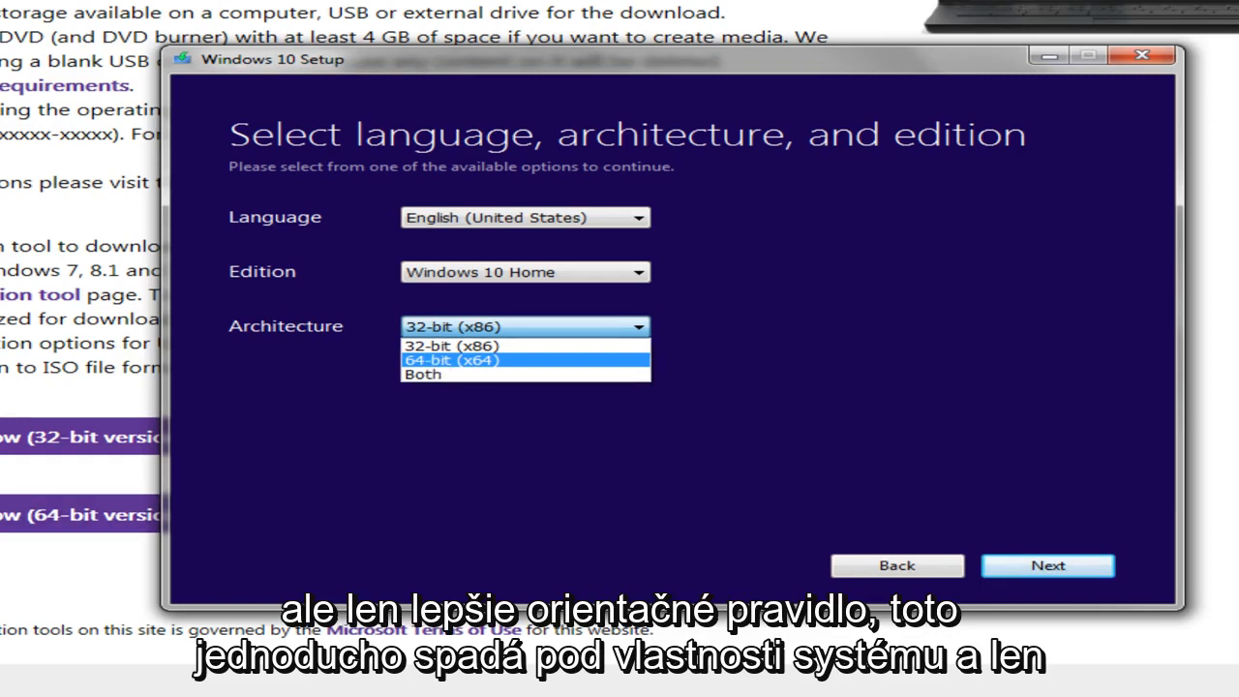
pyautogui.moveTo(360, 488)
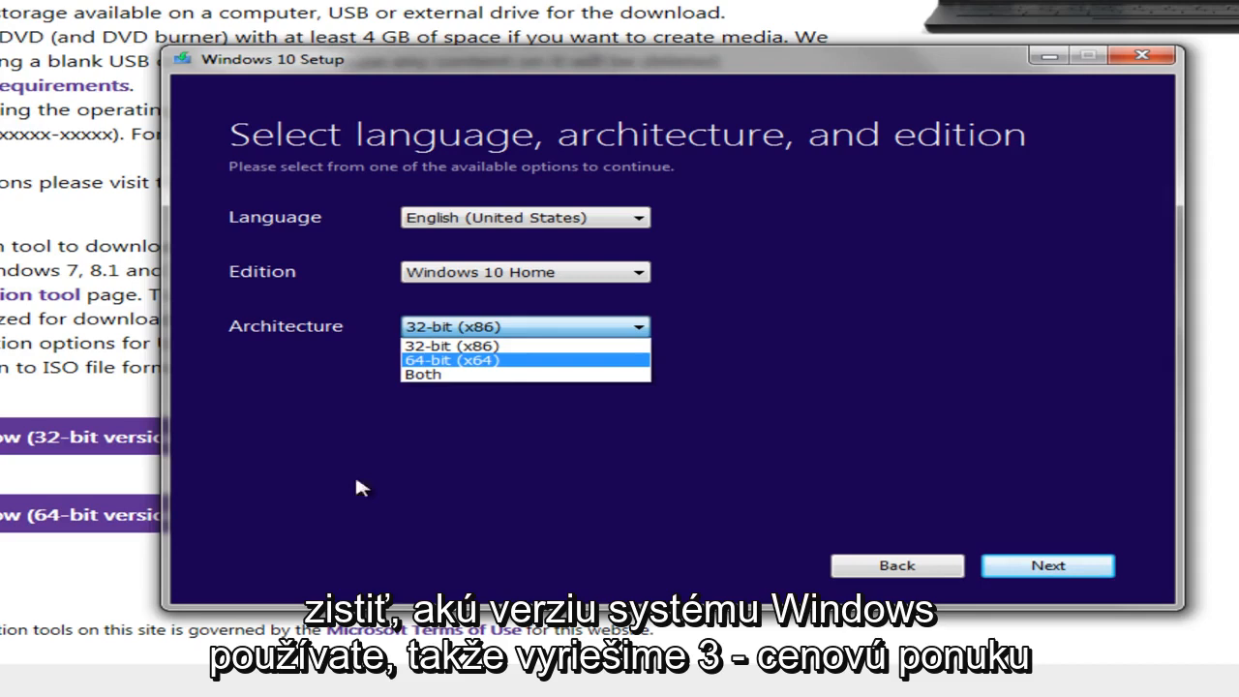
pyautogui.click(451, 345)
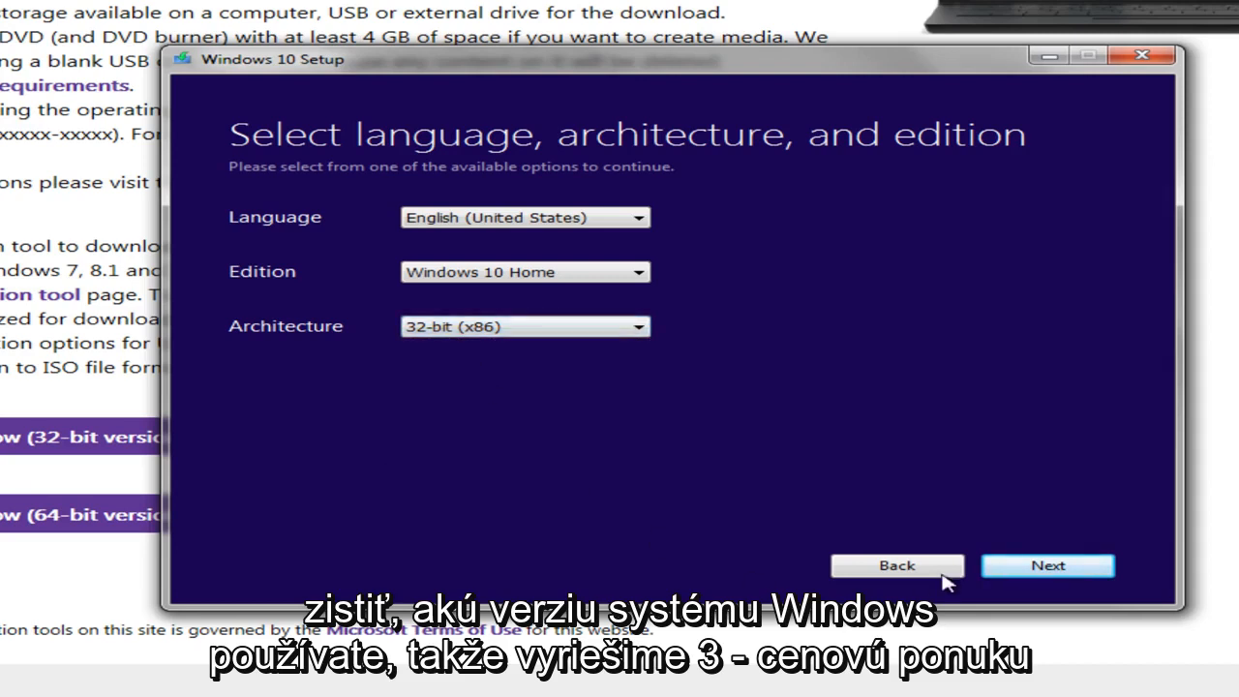
pyautogui.click(1047, 565)
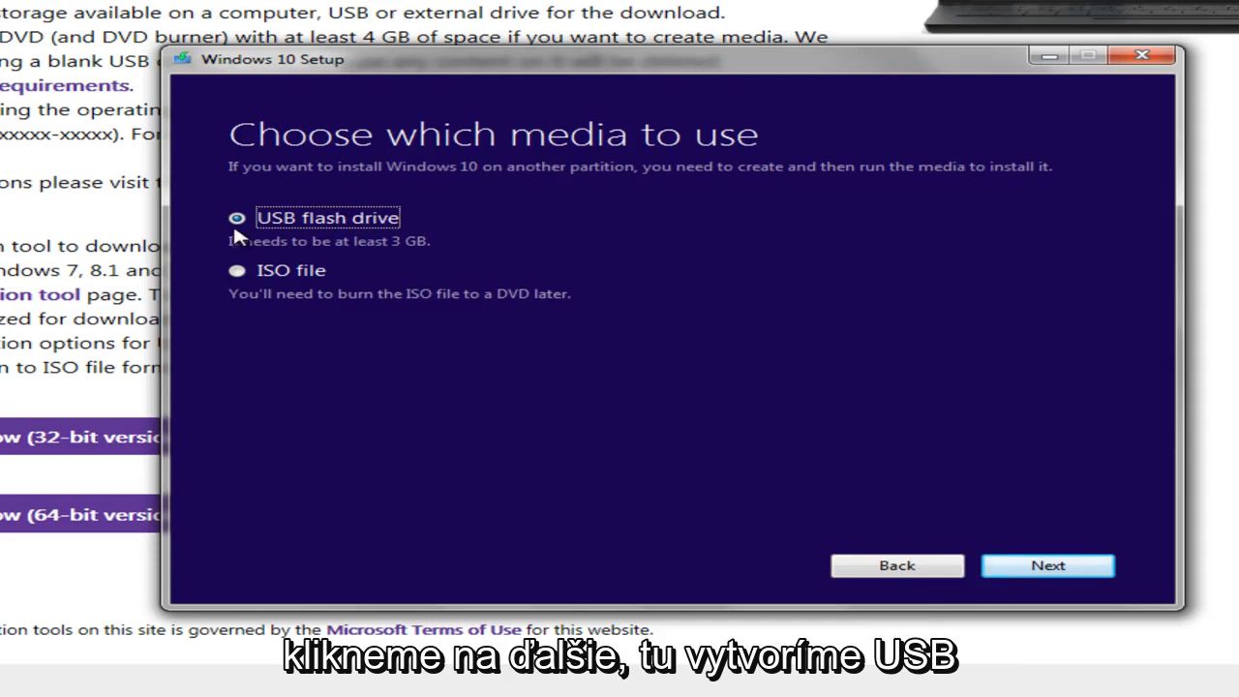
pyautogui.moveTo(250, 275)
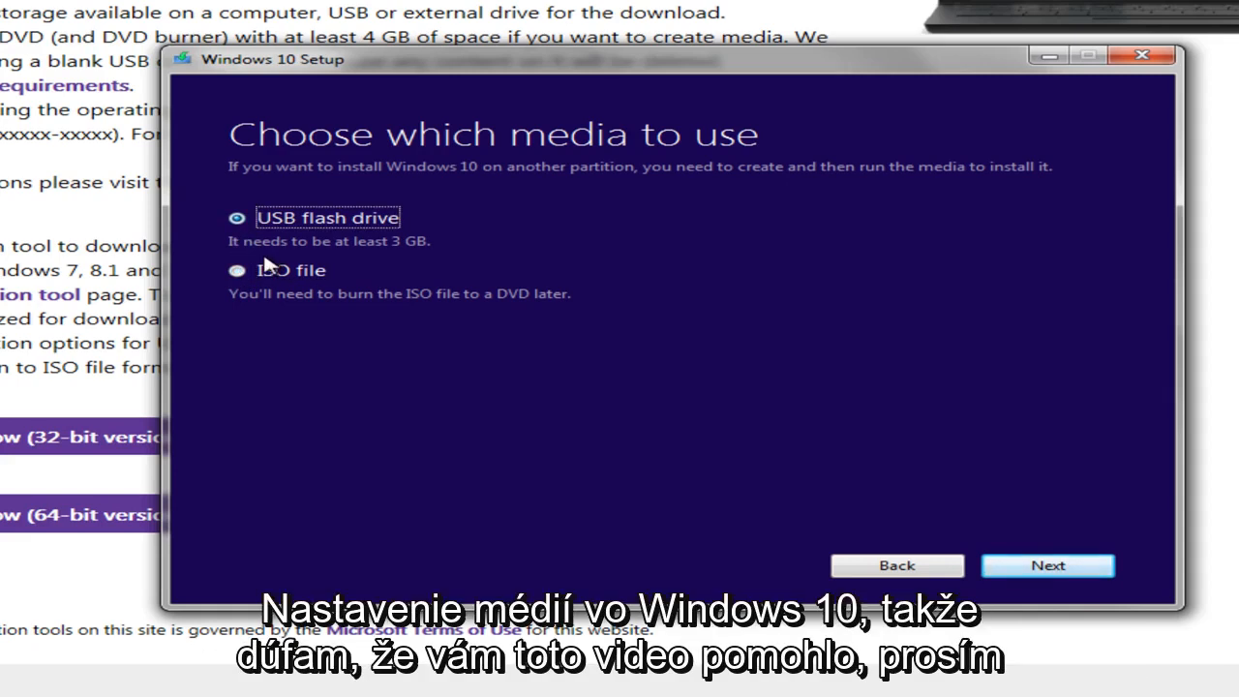
pyautogui.moveTo(232, 255)
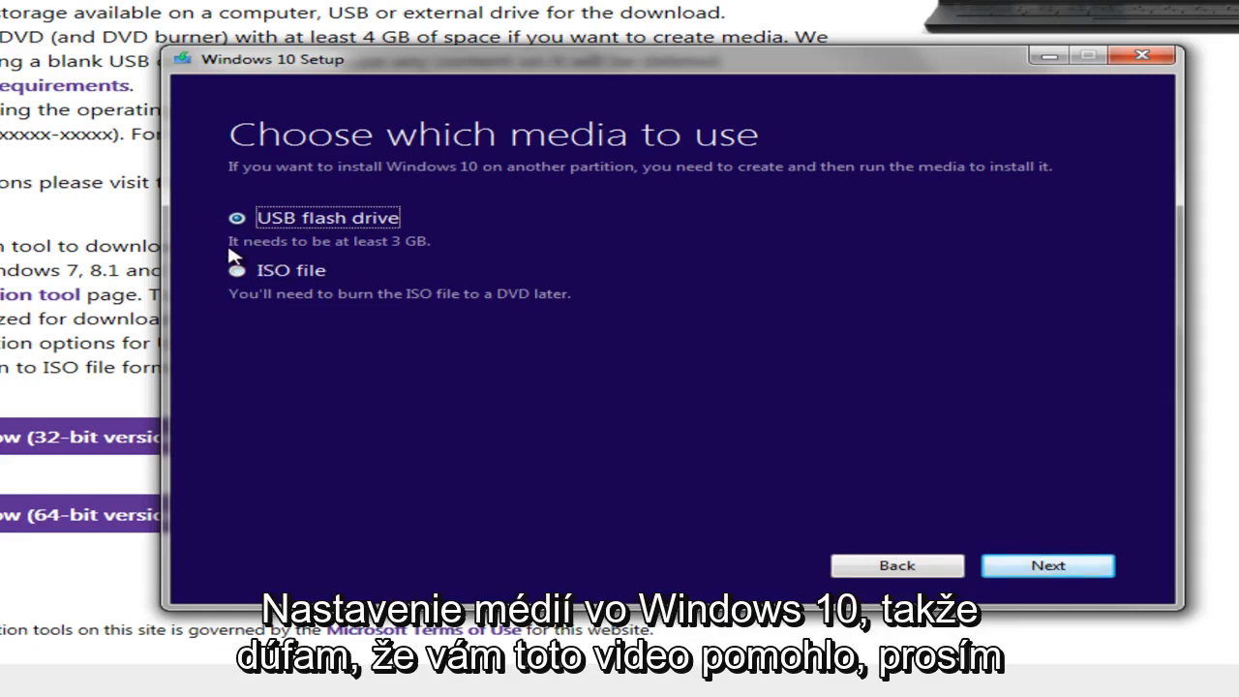